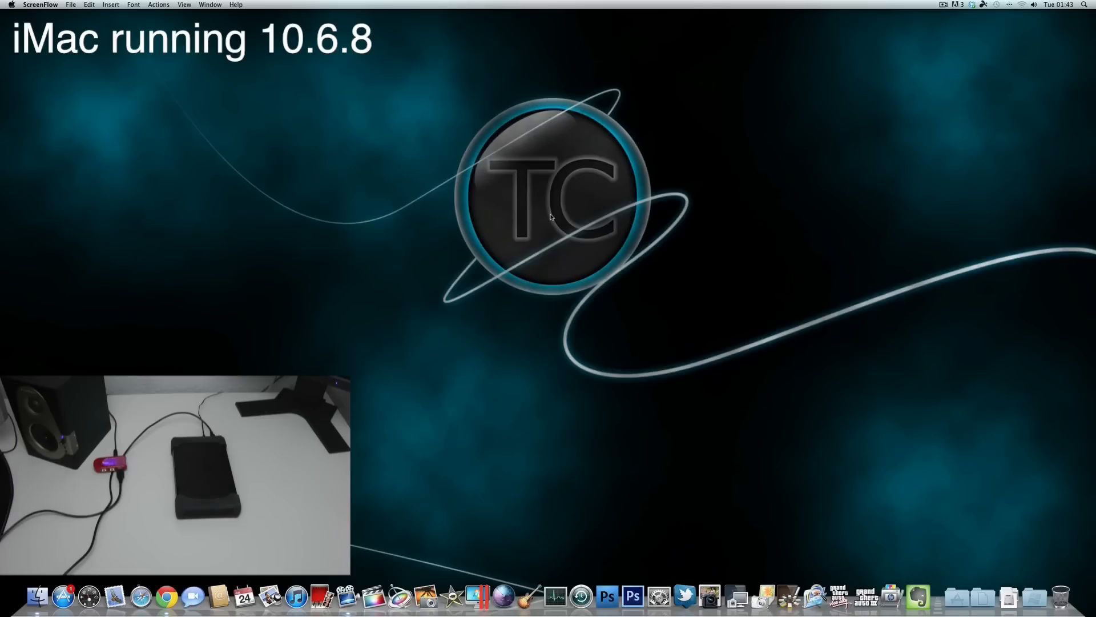
Briefly view the home folder, then launch Migration Assistant from a Spotlight search for 'migration'
click(37, 599)
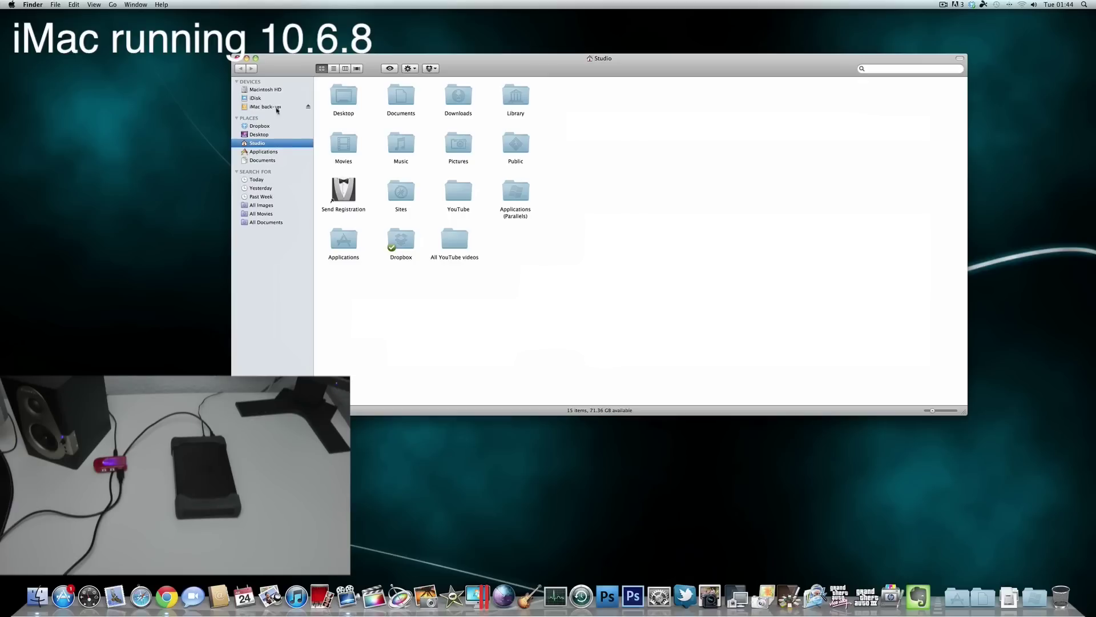
click(264, 107)
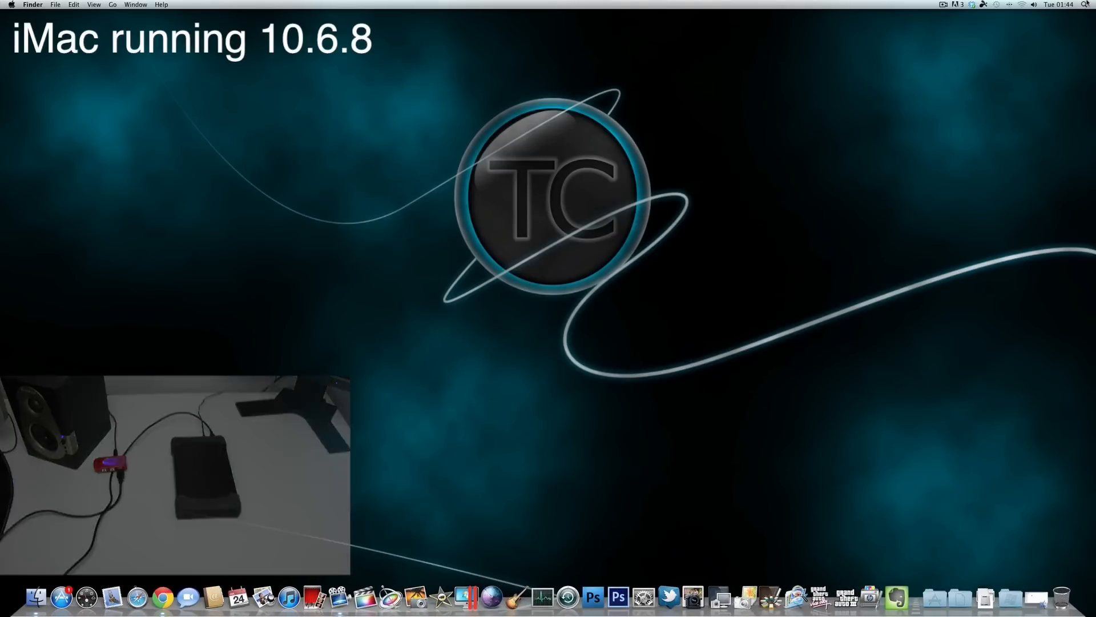
click(1087, 5)
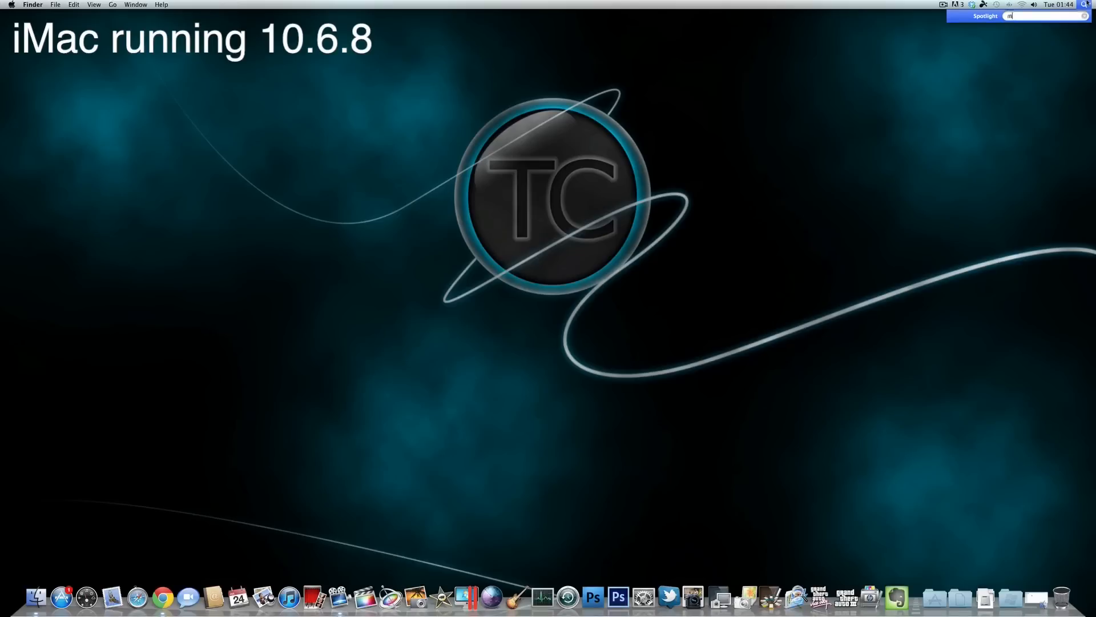
text(igration)
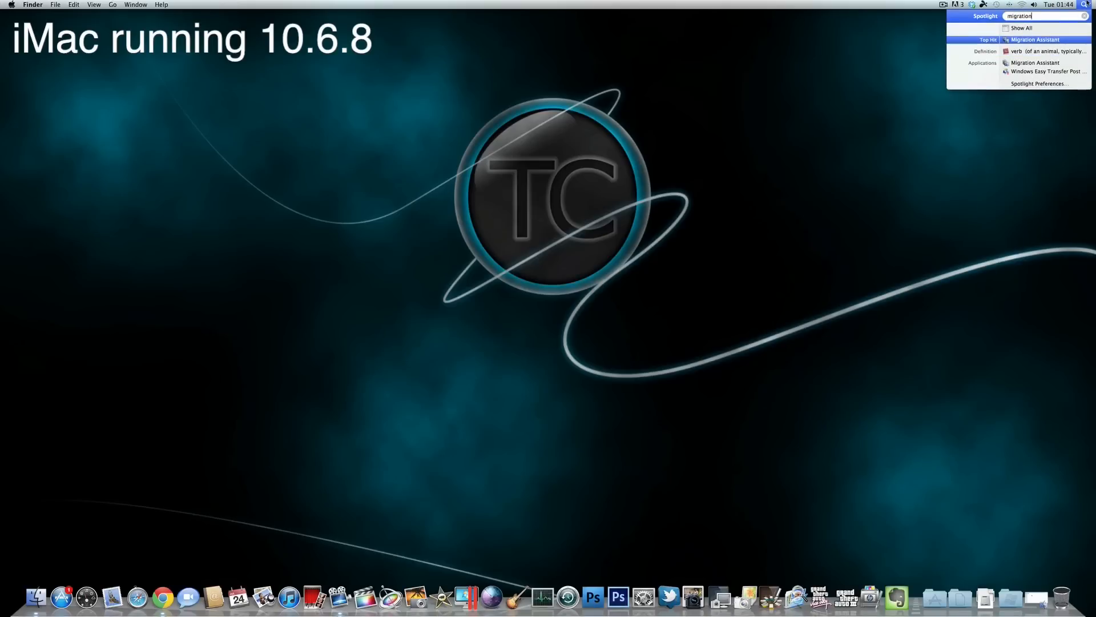
click(1043, 39)
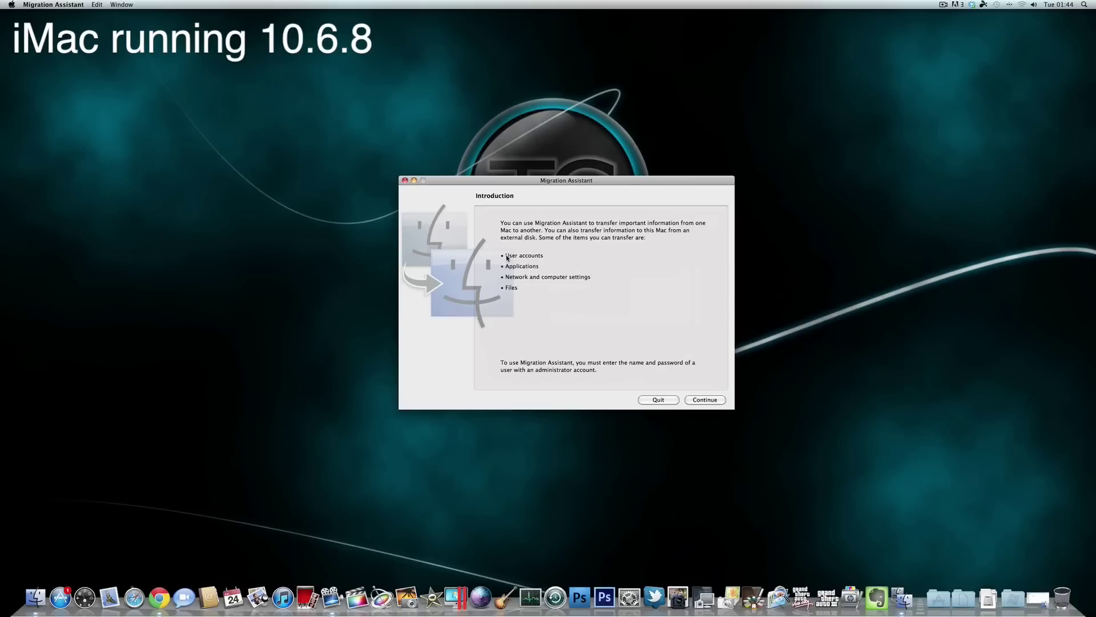
mouse_move(702, 387)
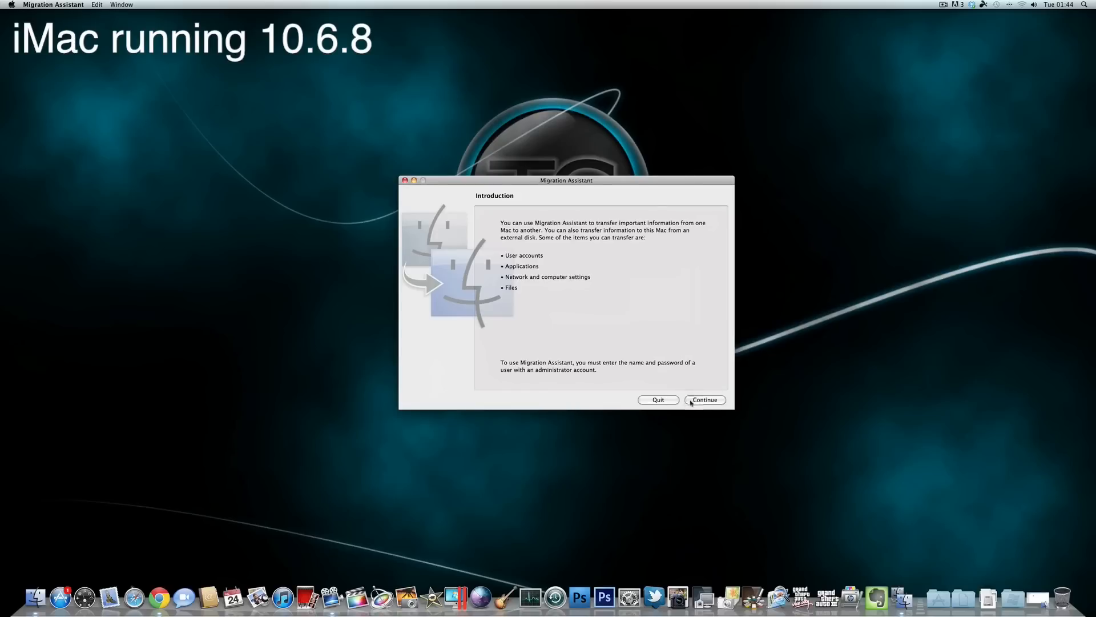
Continue past the introduction and choose transferring from a Time Machine backup or other disk
click(705, 399)
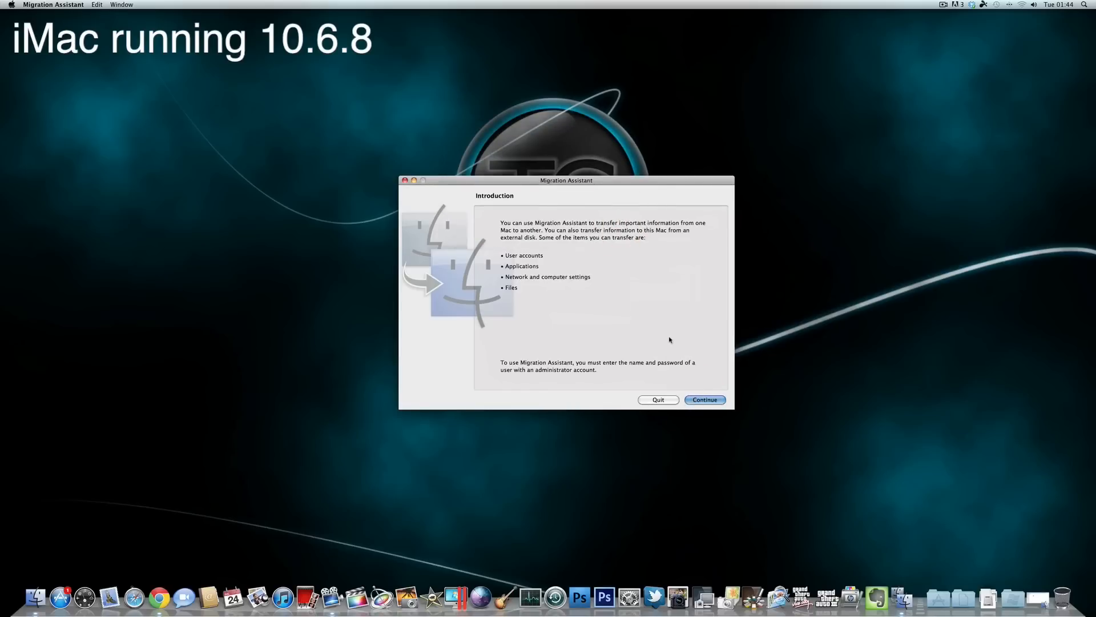
click(704, 400)
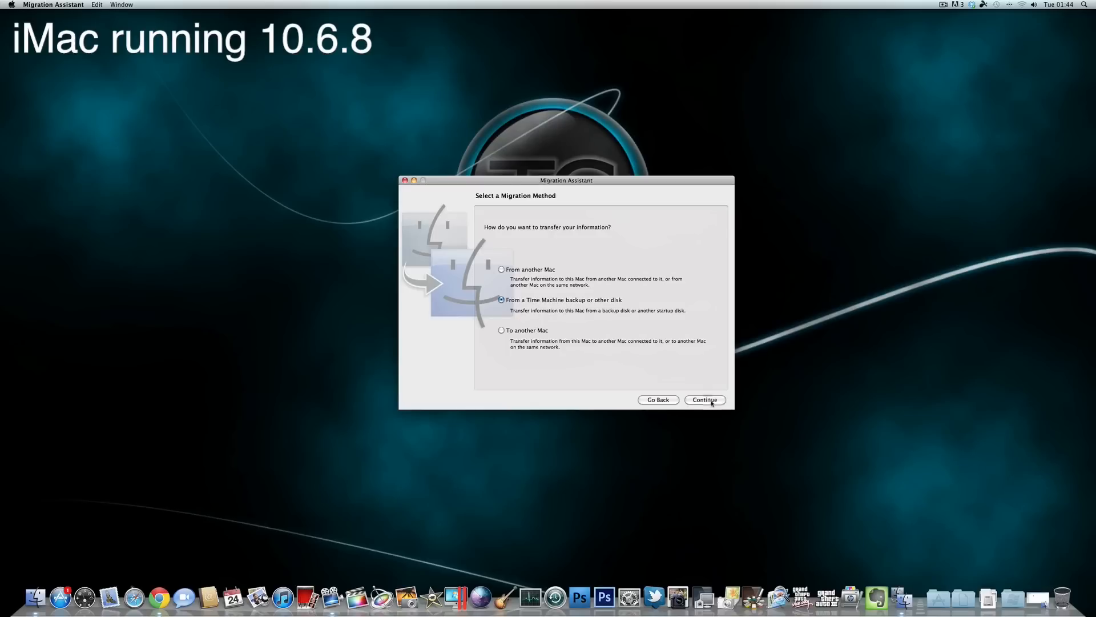
click(704, 400)
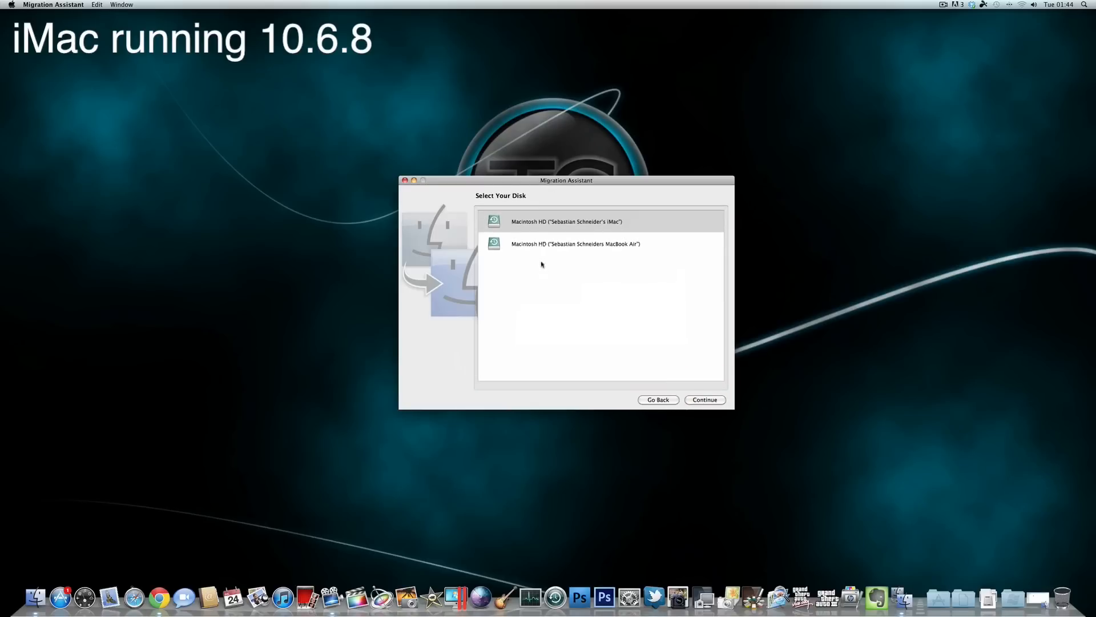
mouse_move(543, 232)
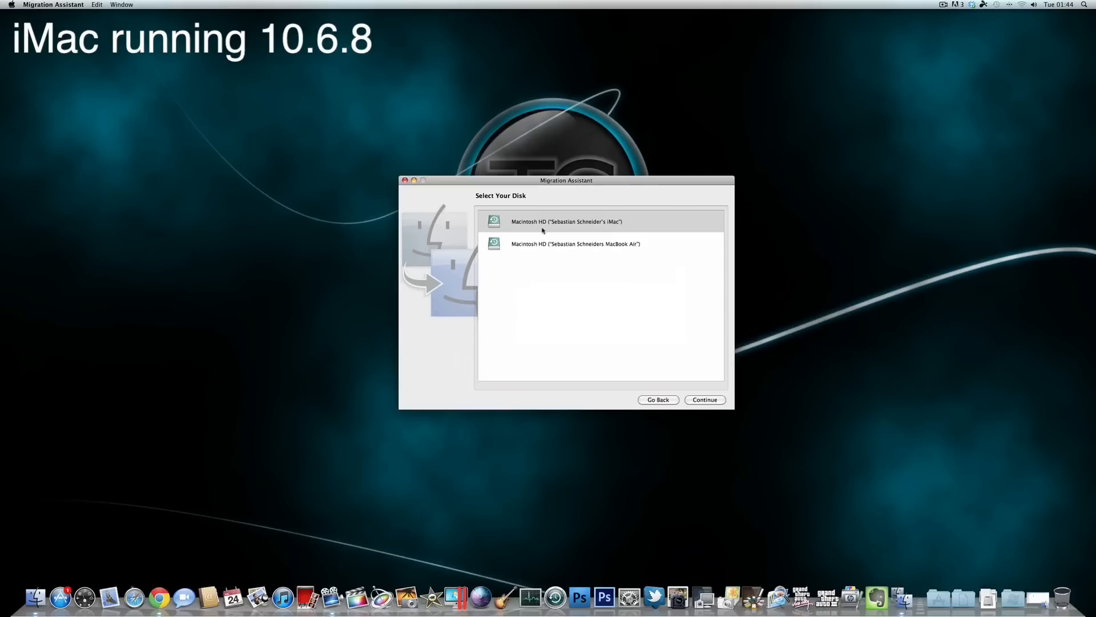
mouse_move(619, 247)
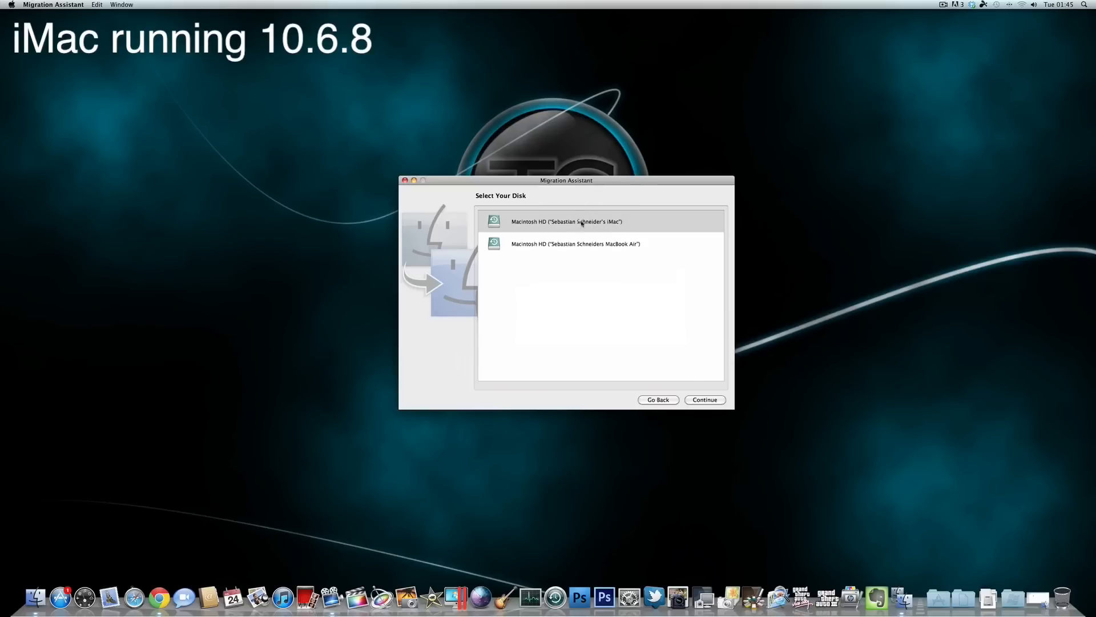
Pick the iMac disk and review Users, Applications, Settings and other files to migrate
click(705, 399)
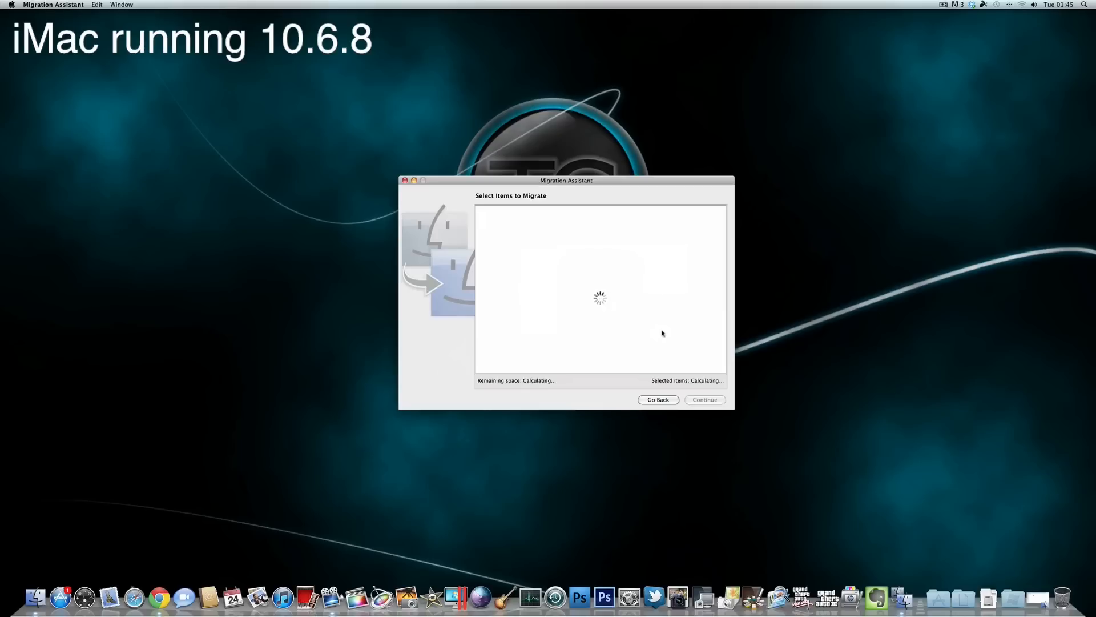
mouse_move(585, 385)
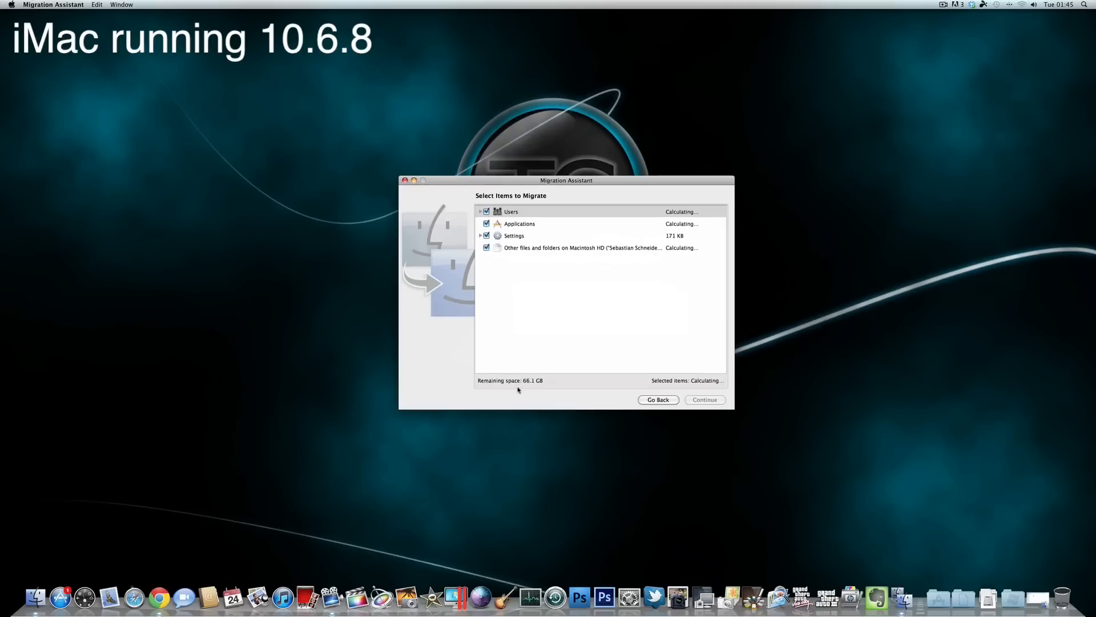
mouse_move(607, 237)
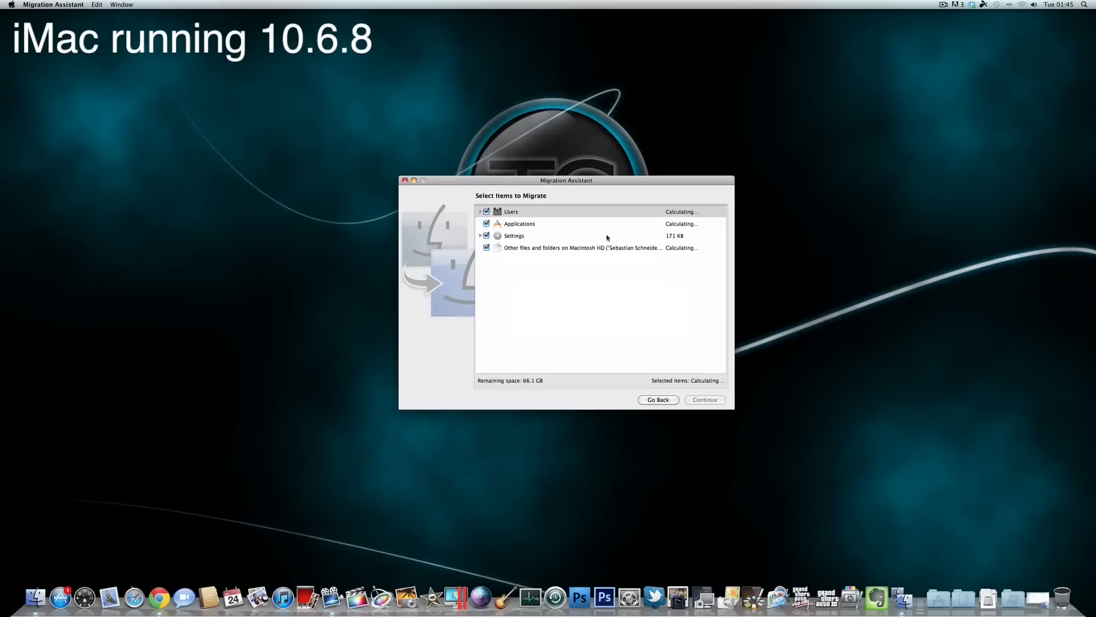
mouse_move(588, 234)
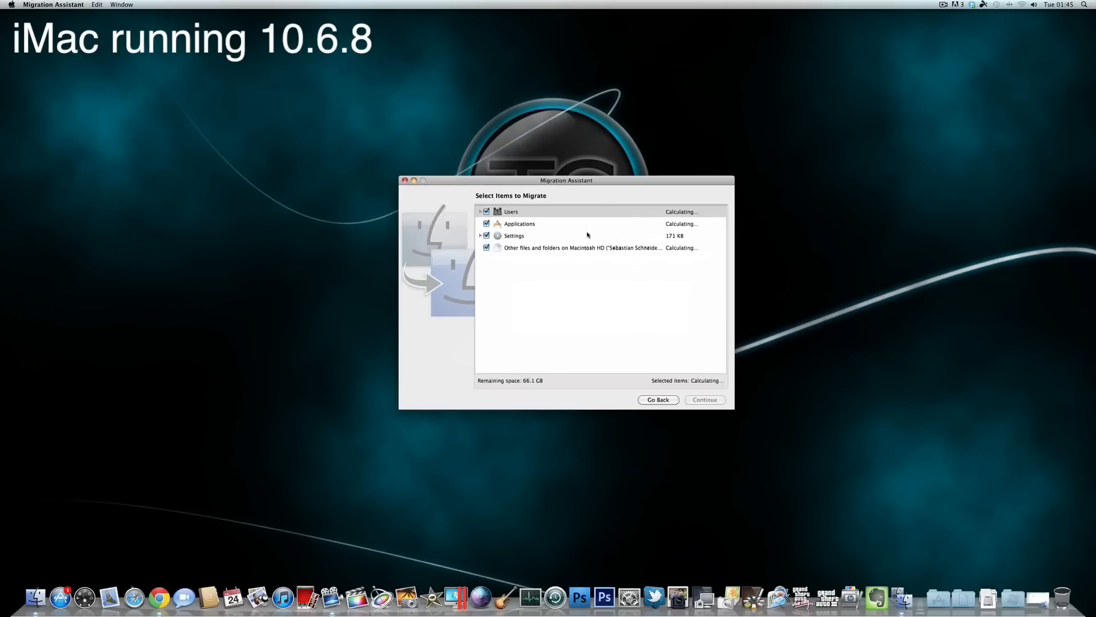
mouse_move(633, 239)
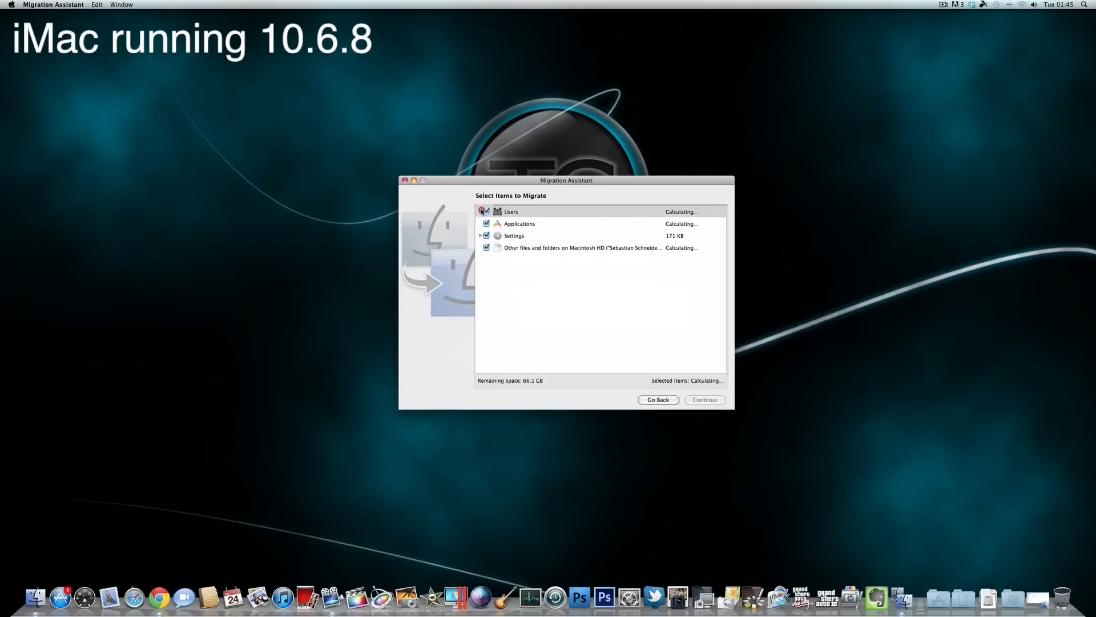
click(480, 211)
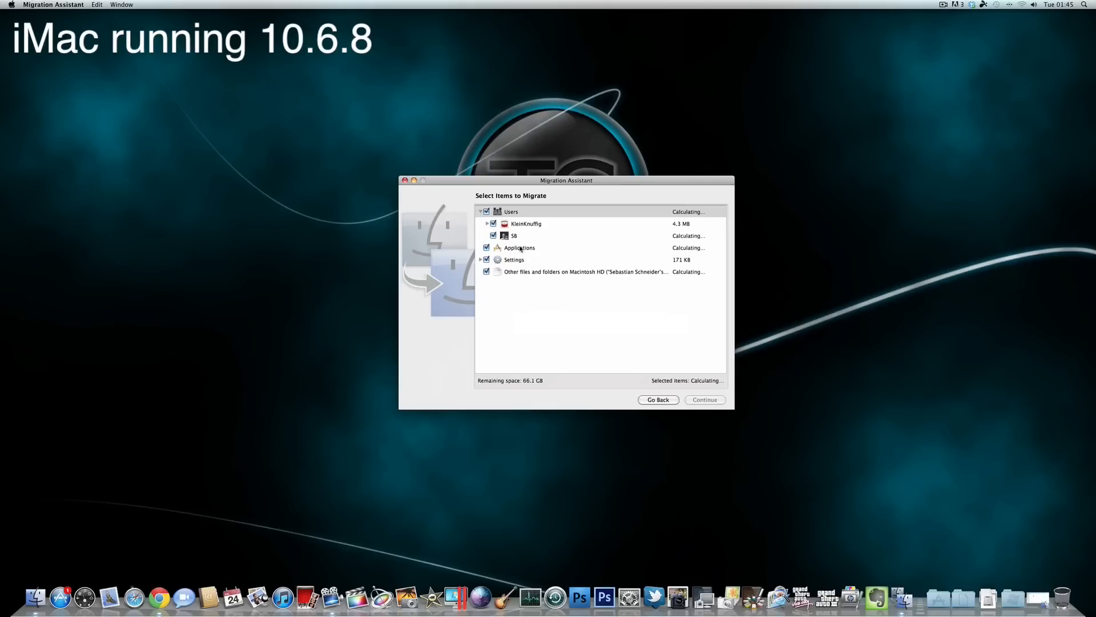
click(487, 247)
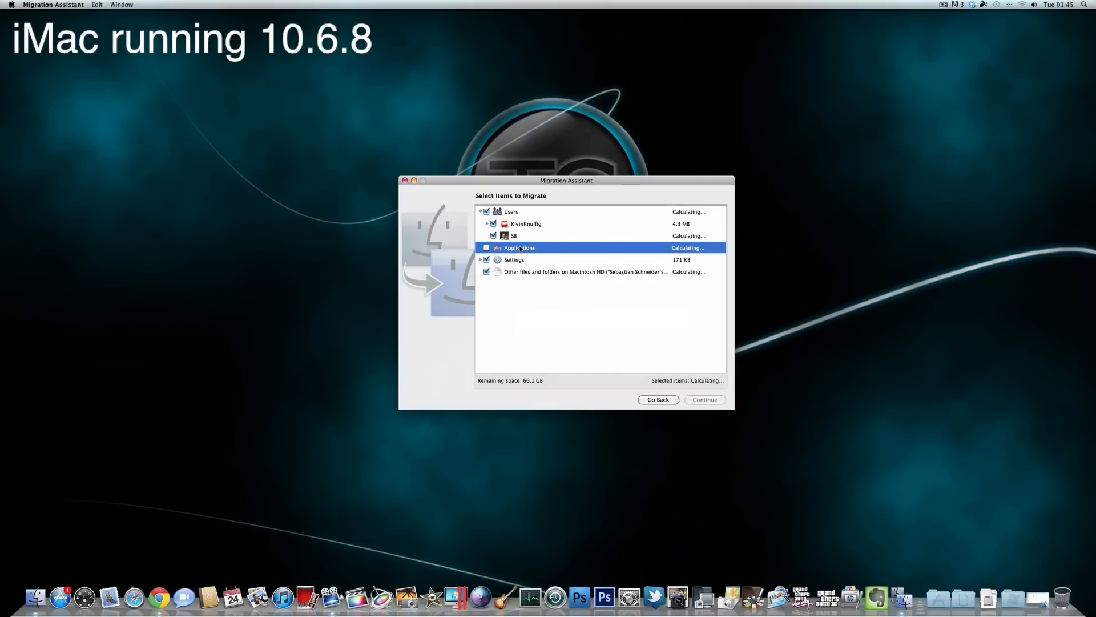
click(486, 248)
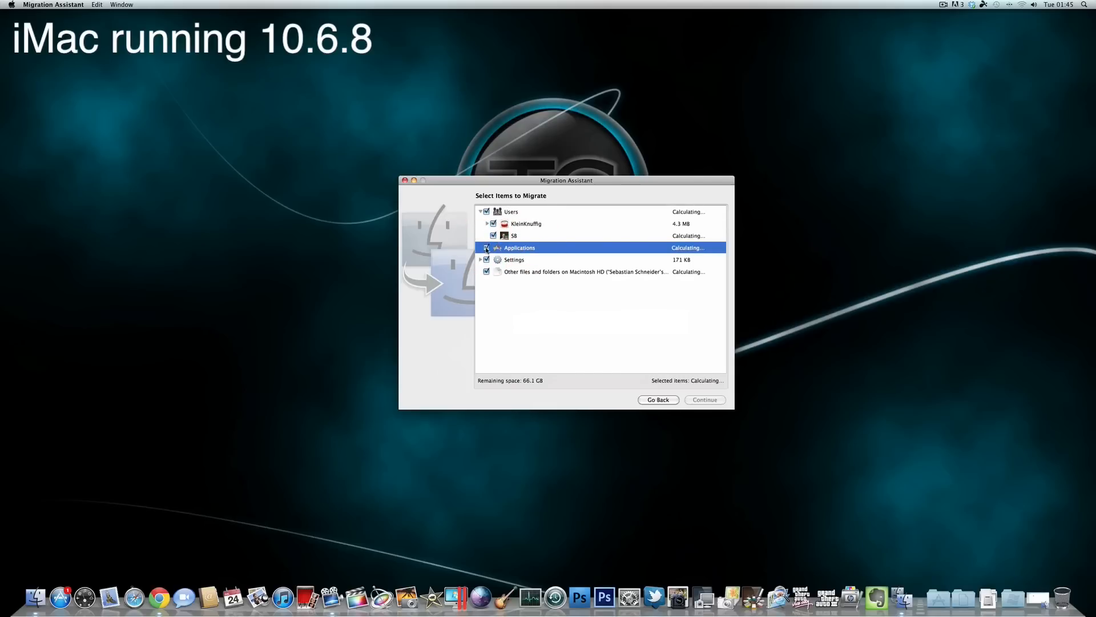
click(486, 247)
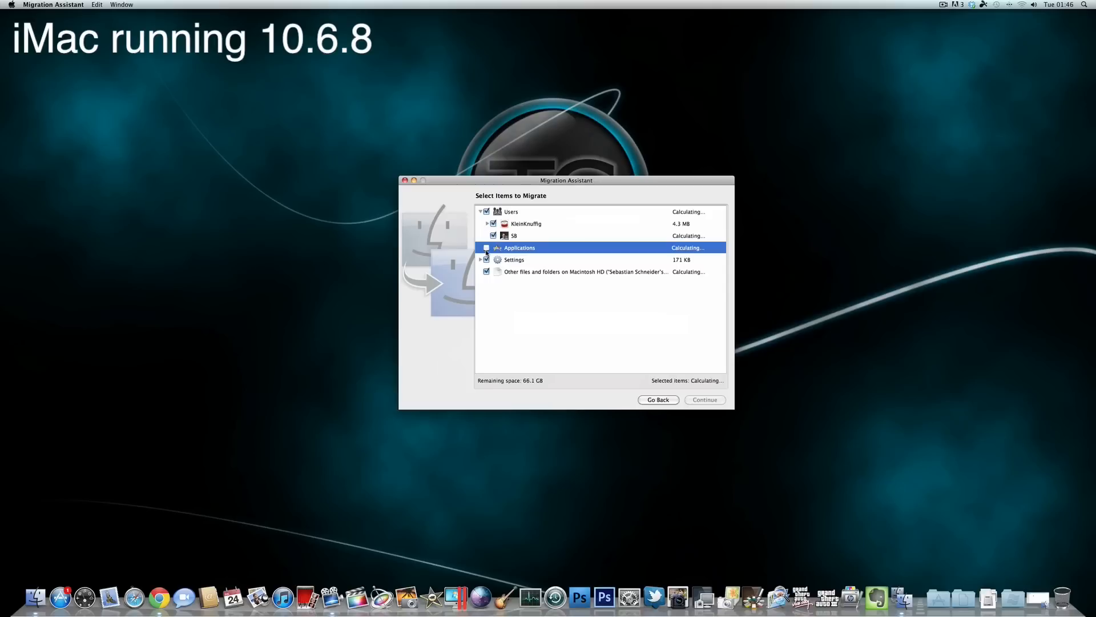
click(487, 248)
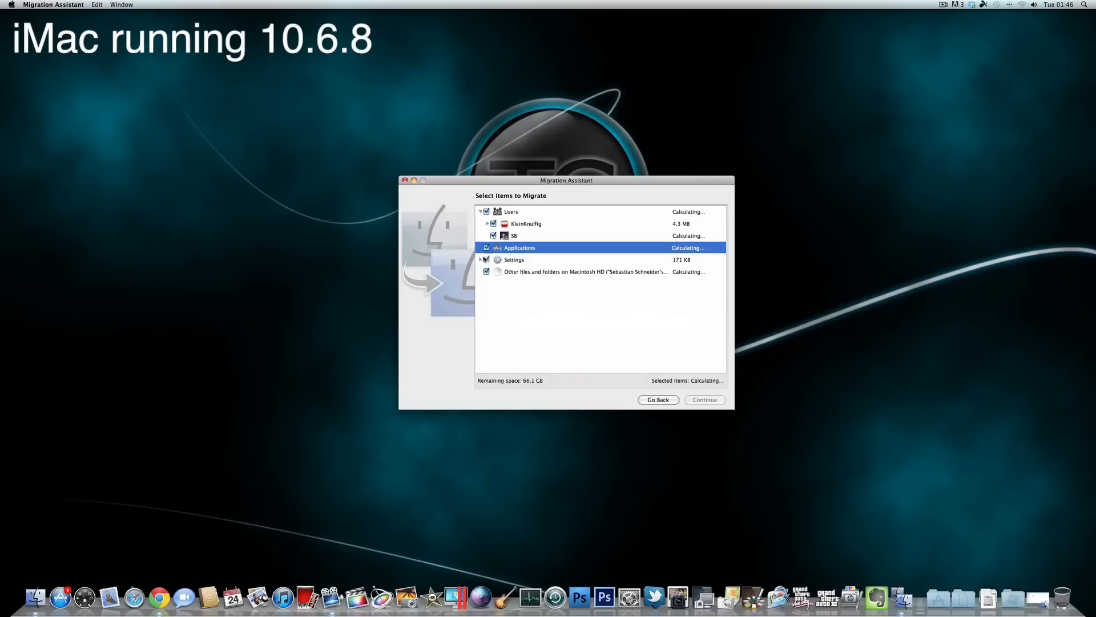
click(486, 259)
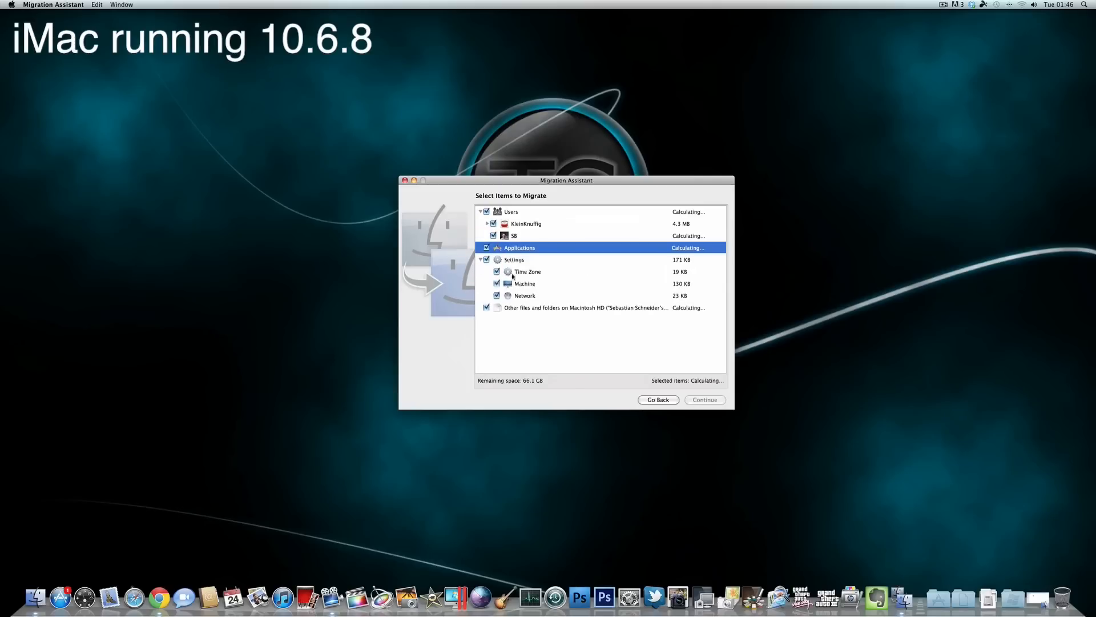
mouse_move(518, 283)
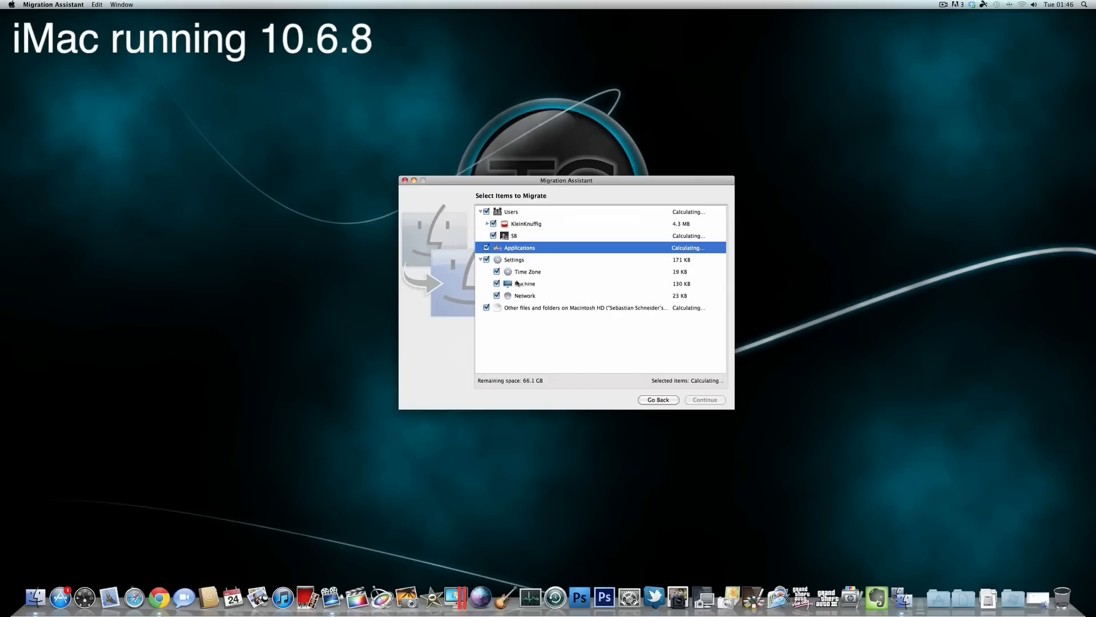
mouse_move(675, 302)
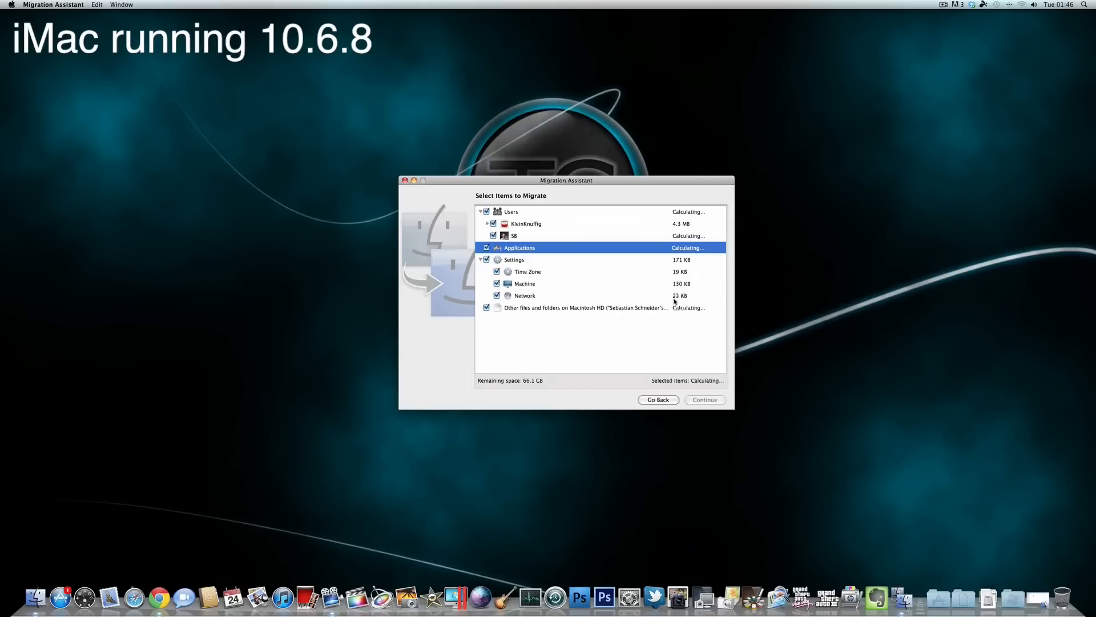
mouse_move(667, 310)
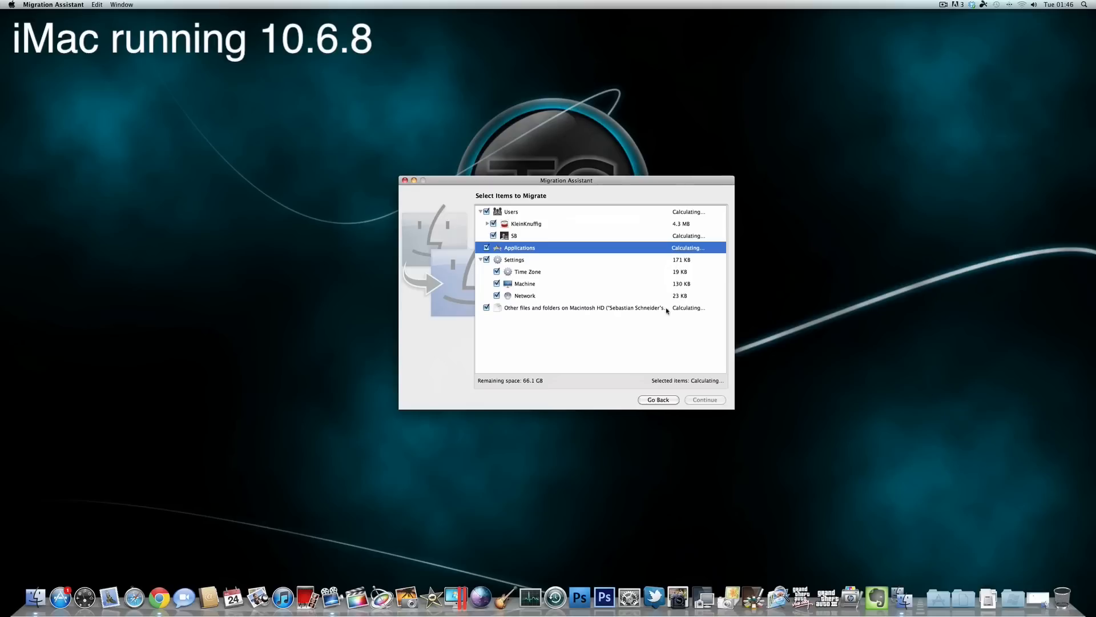
mouse_move(517, 330)
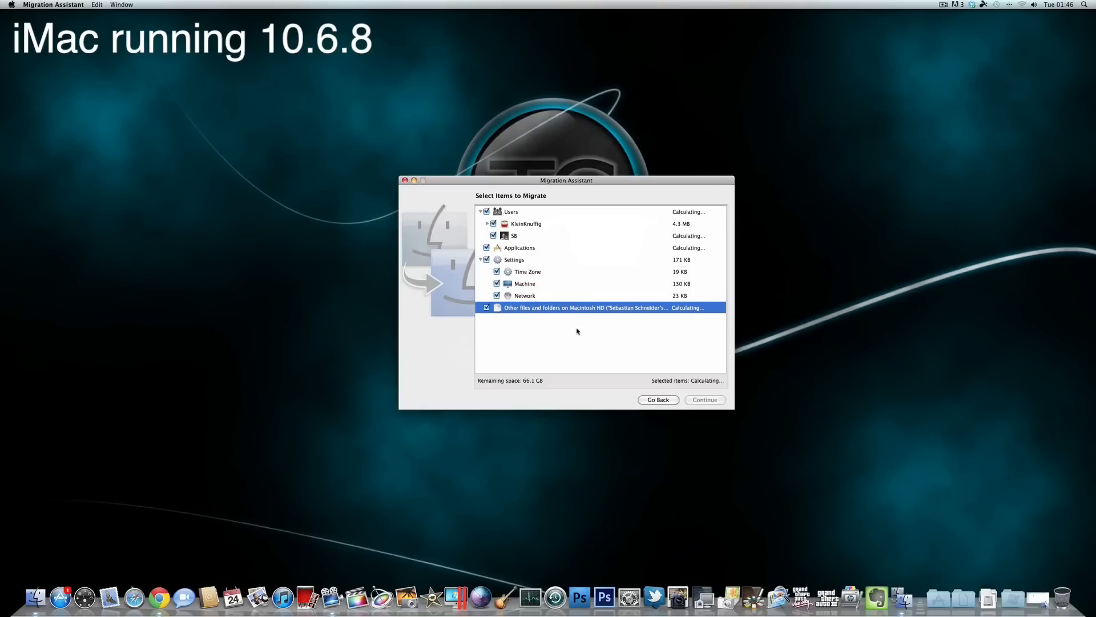
click(658, 400)
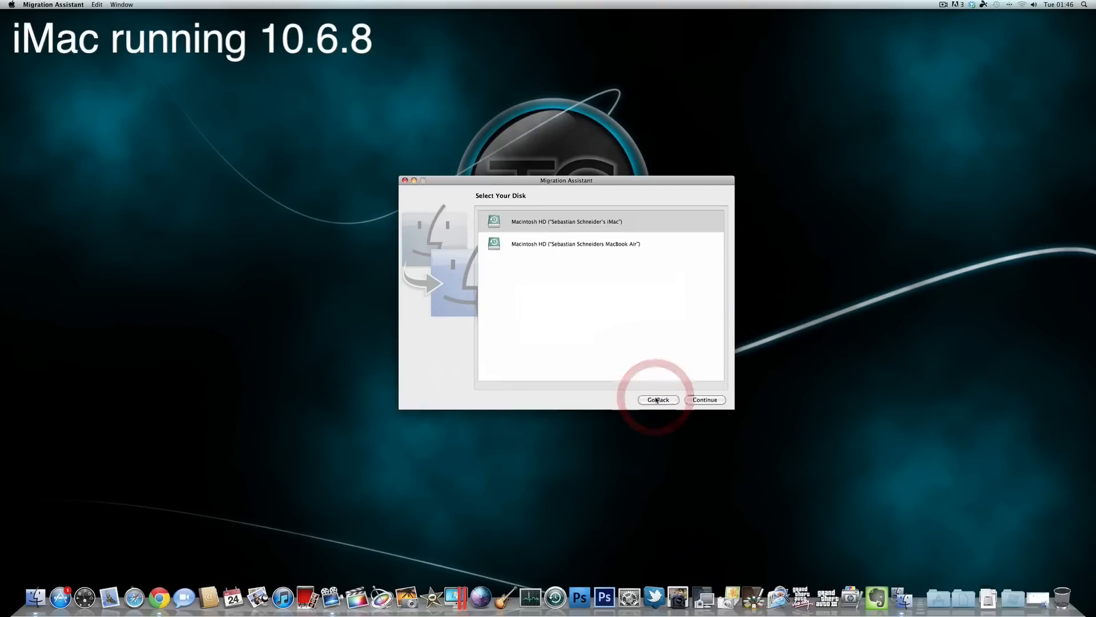
Go back to the Select a Migration Method screen with Time Machine backup still chosen
click(658, 399)
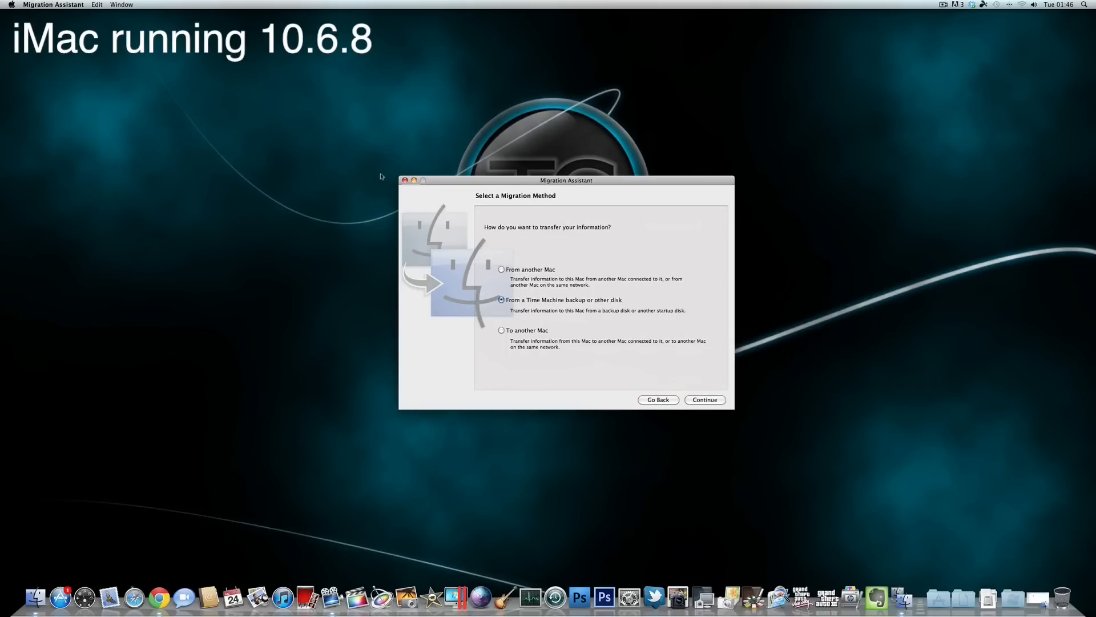
mouse_move(416, 197)
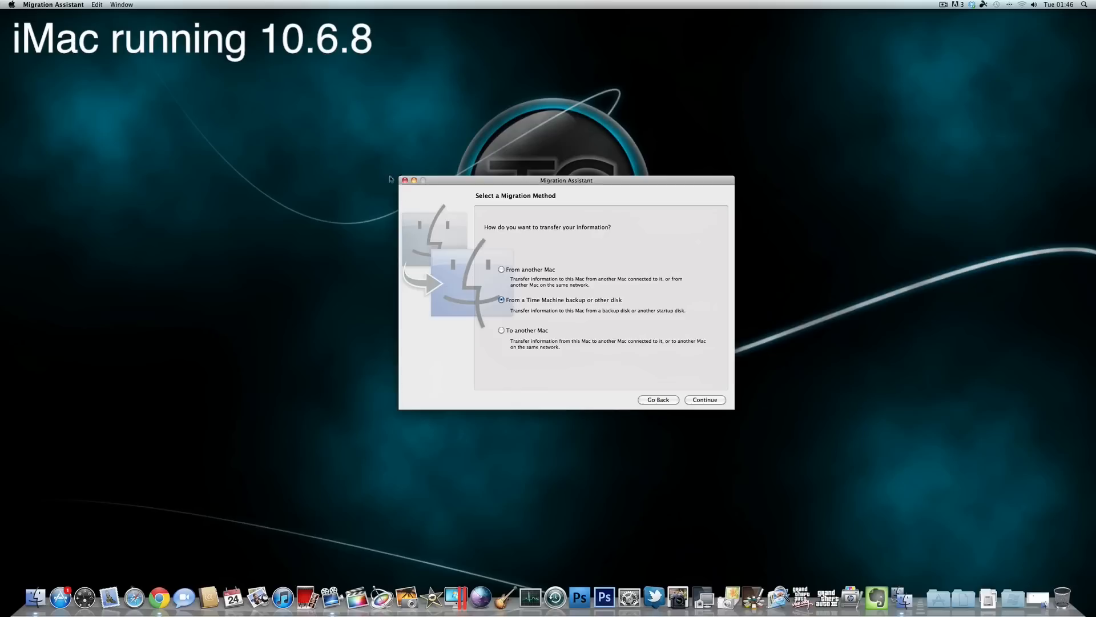
mouse_move(407, 194)
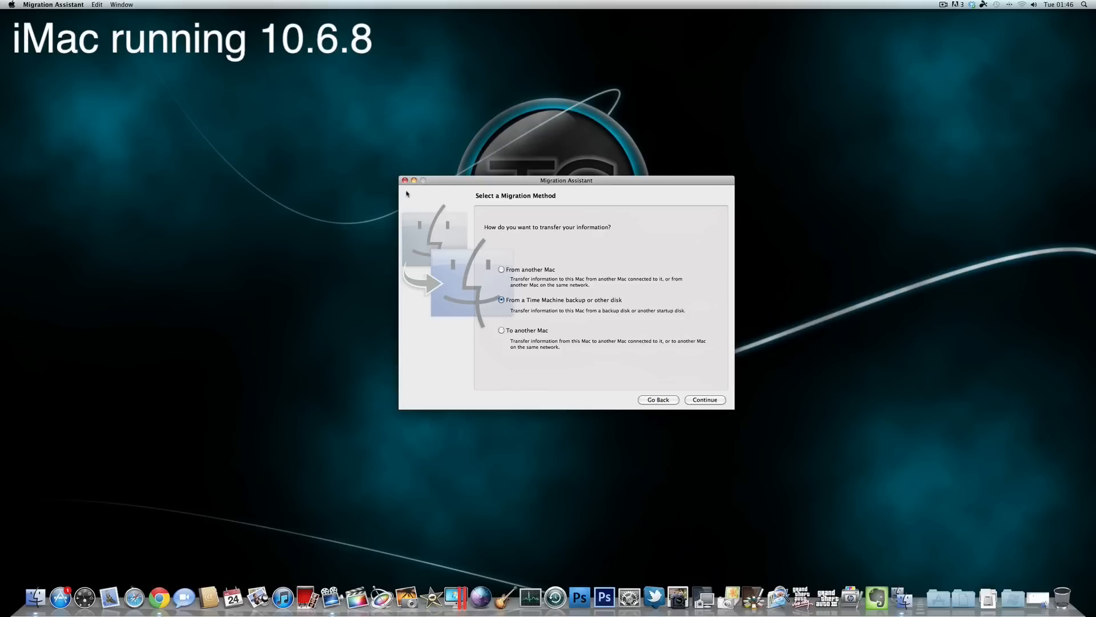
mouse_move(408, 189)
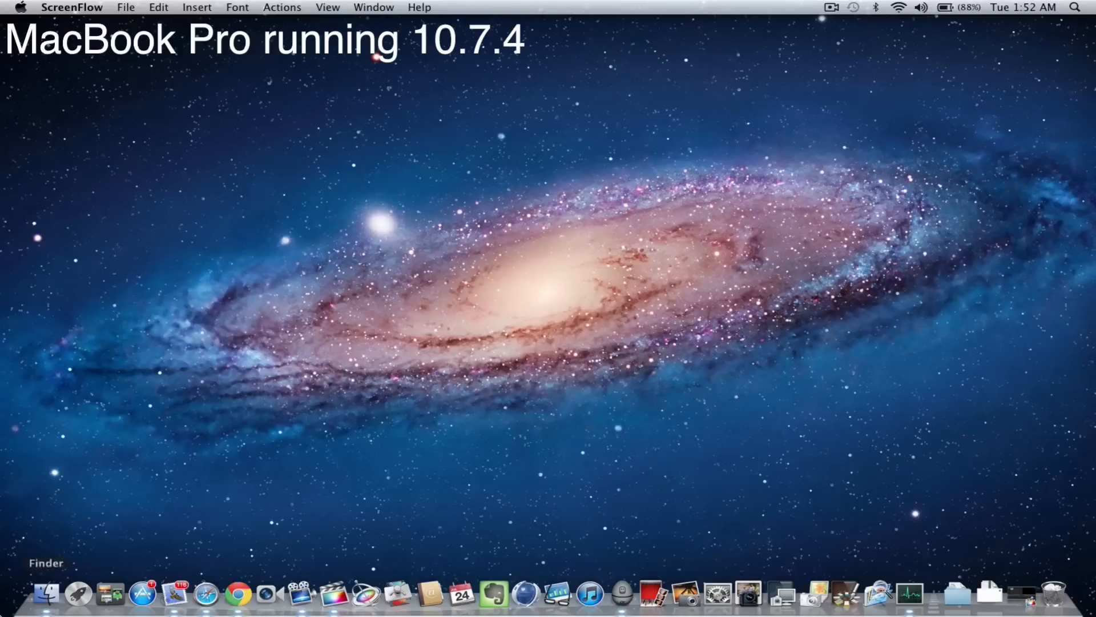
click(44, 596)
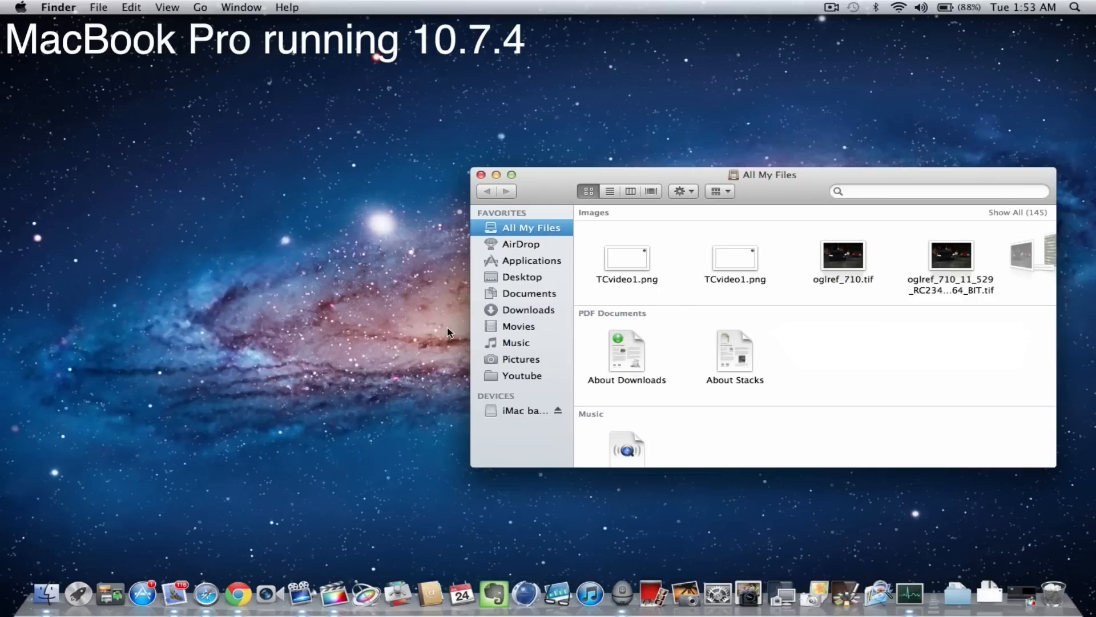
mouse_move(515, 418)
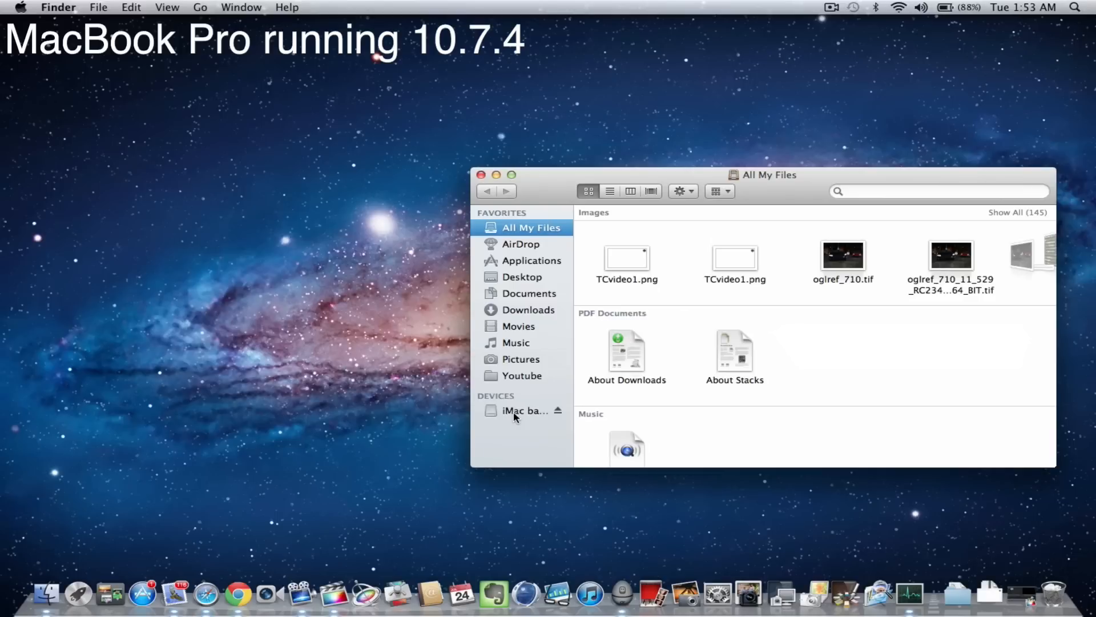
click(525, 410)
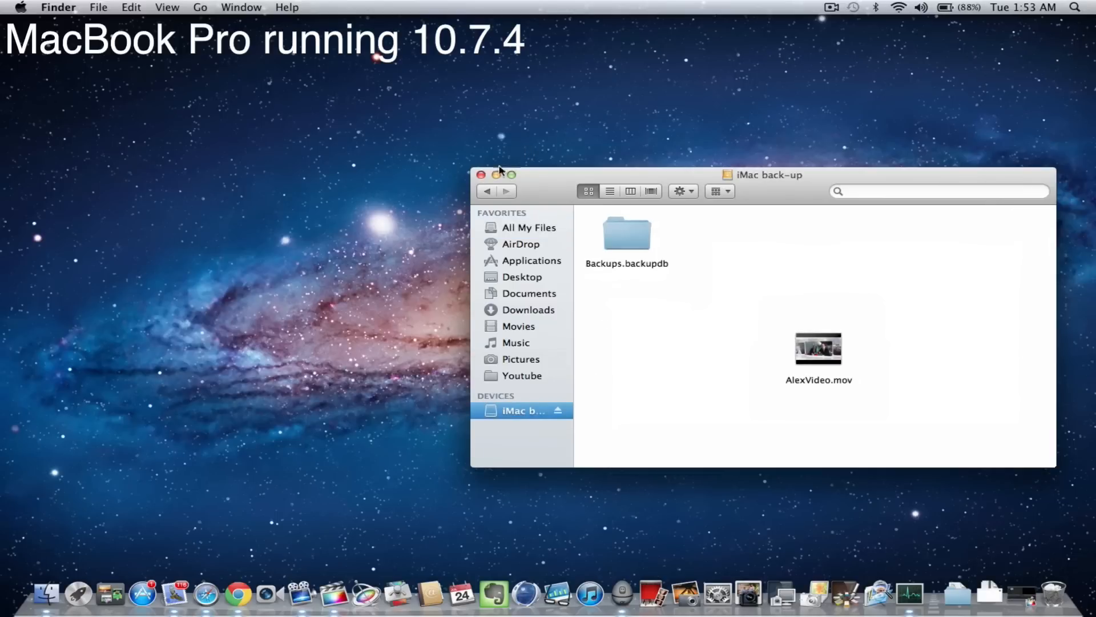
click(481, 175)
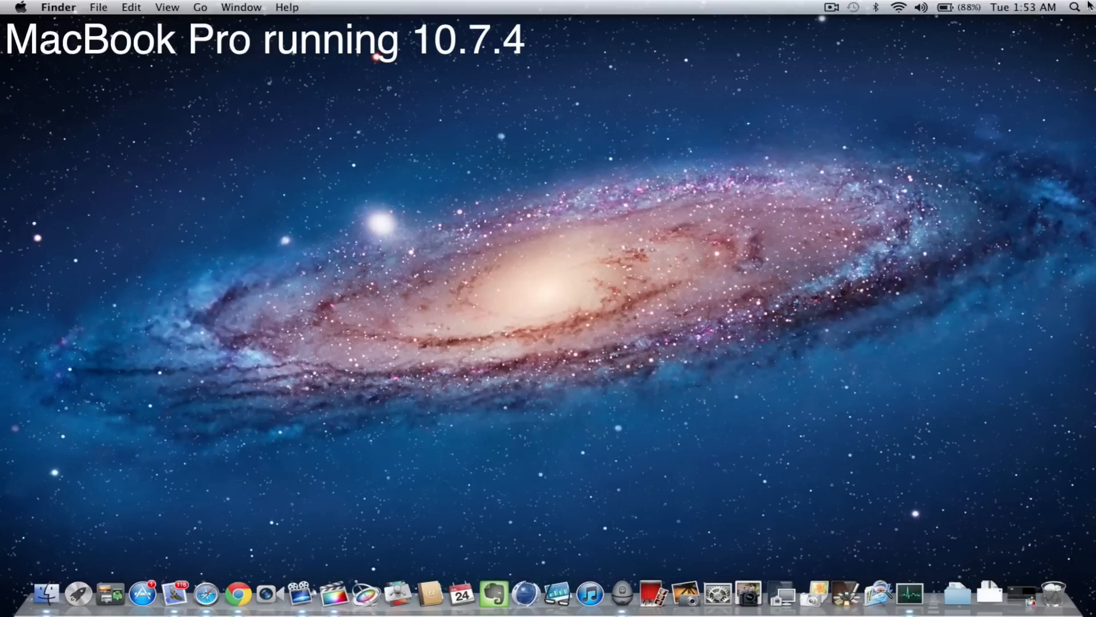
Launch Time Machine from a Spotlight search for 'time'
click(1075, 8)
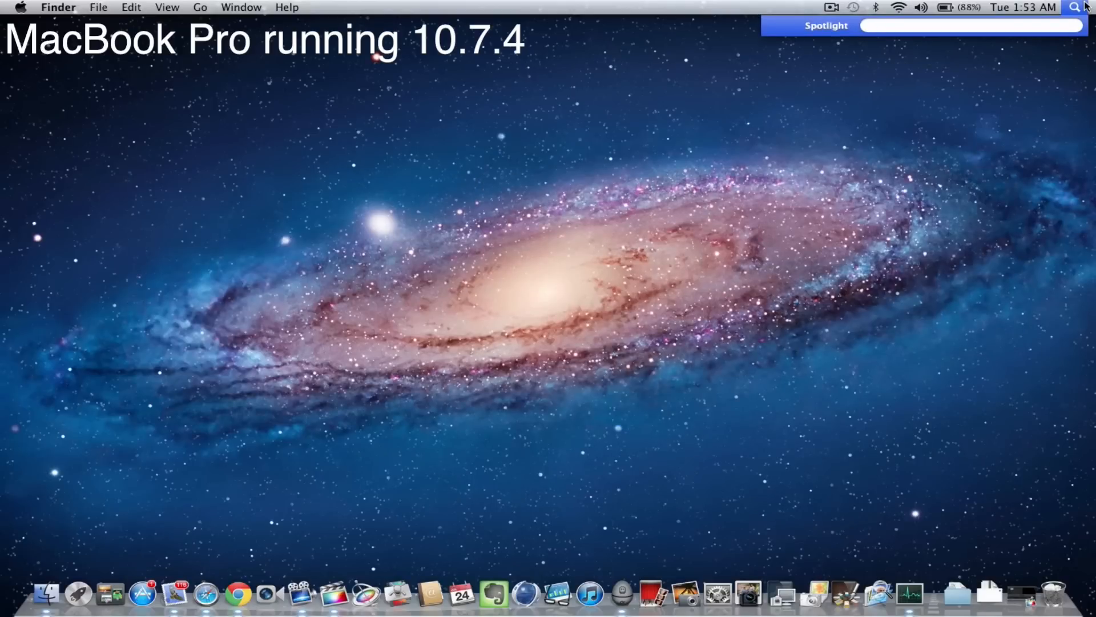
text(time)
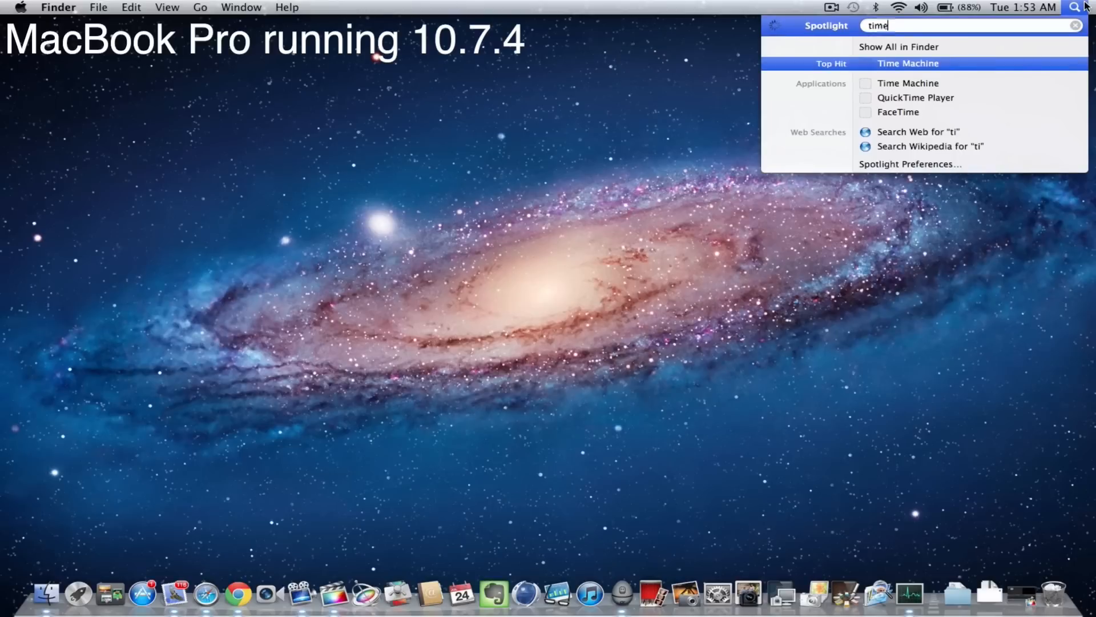
click(908, 63)
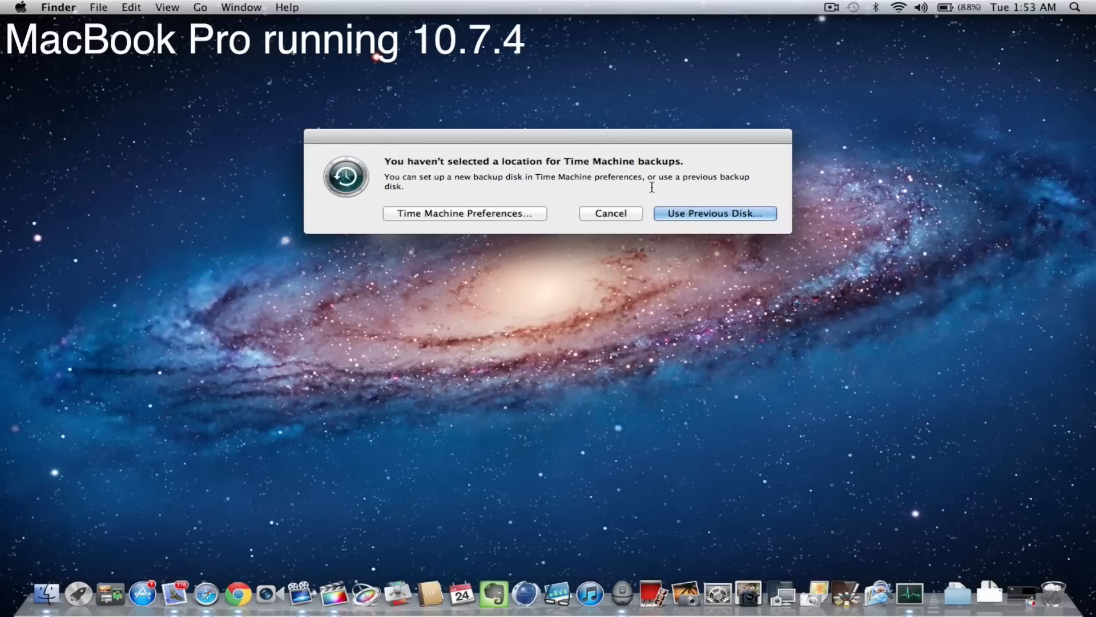
mouse_move(677, 210)
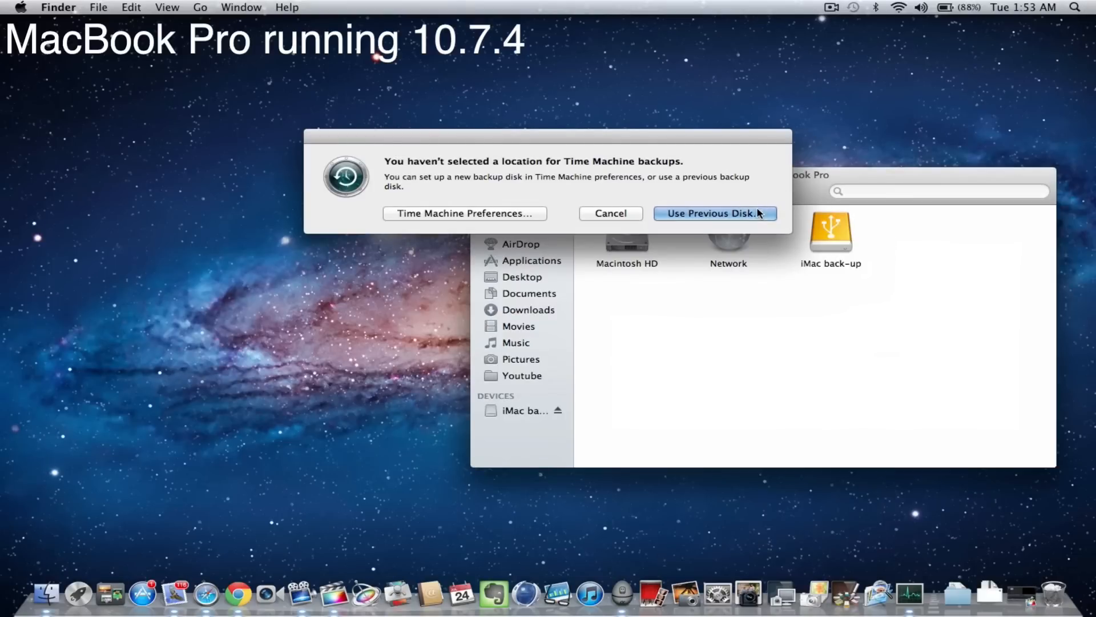
Use the previous iMac back-up disk to browse its Time Machine backups
click(714, 213)
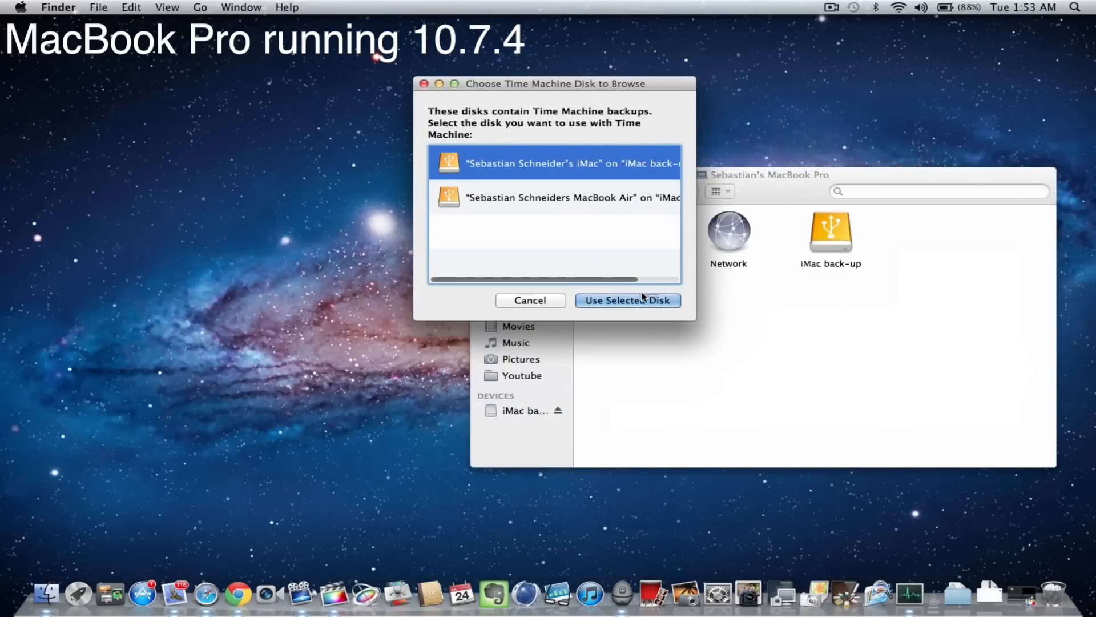
click(628, 300)
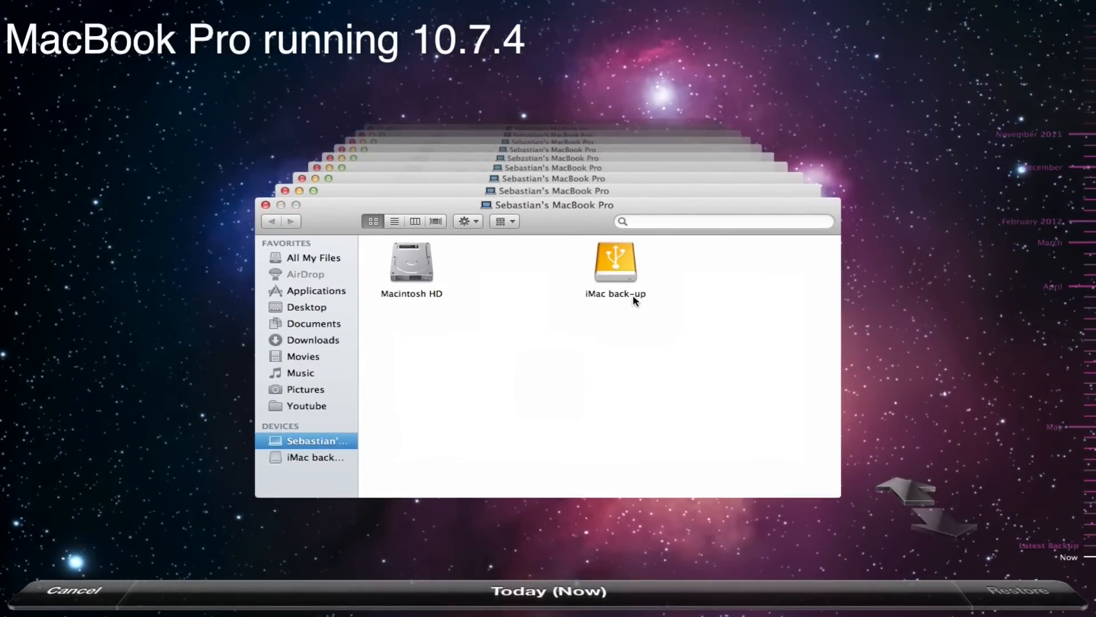
mouse_move(567, 295)
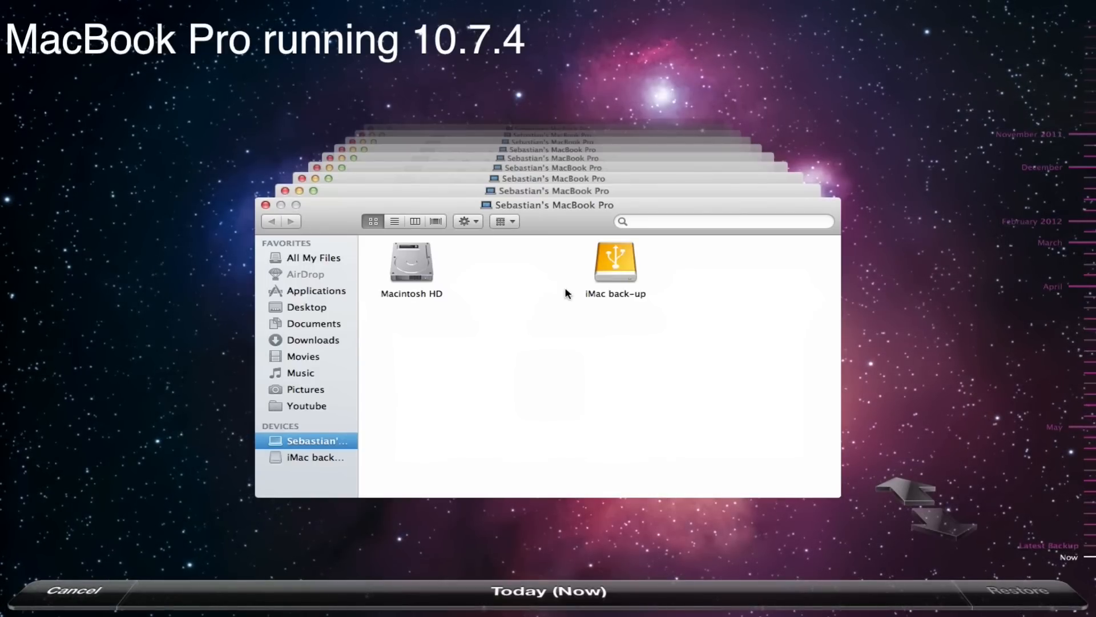
mouse_move(572, 294)
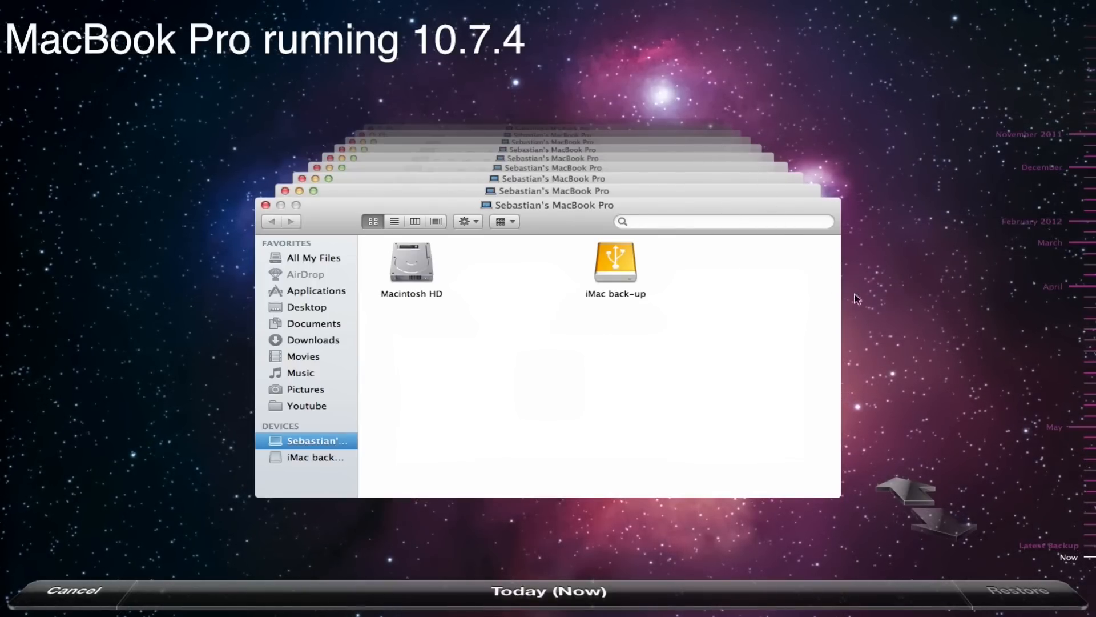
mouse_move(77, 310)
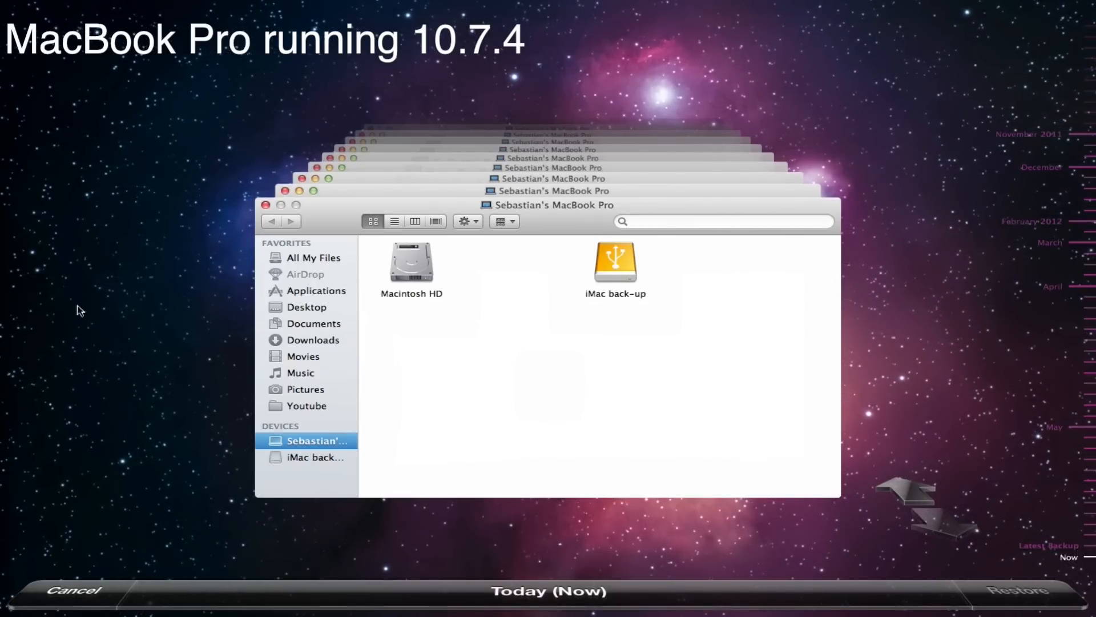
mouse_move(141, 357)
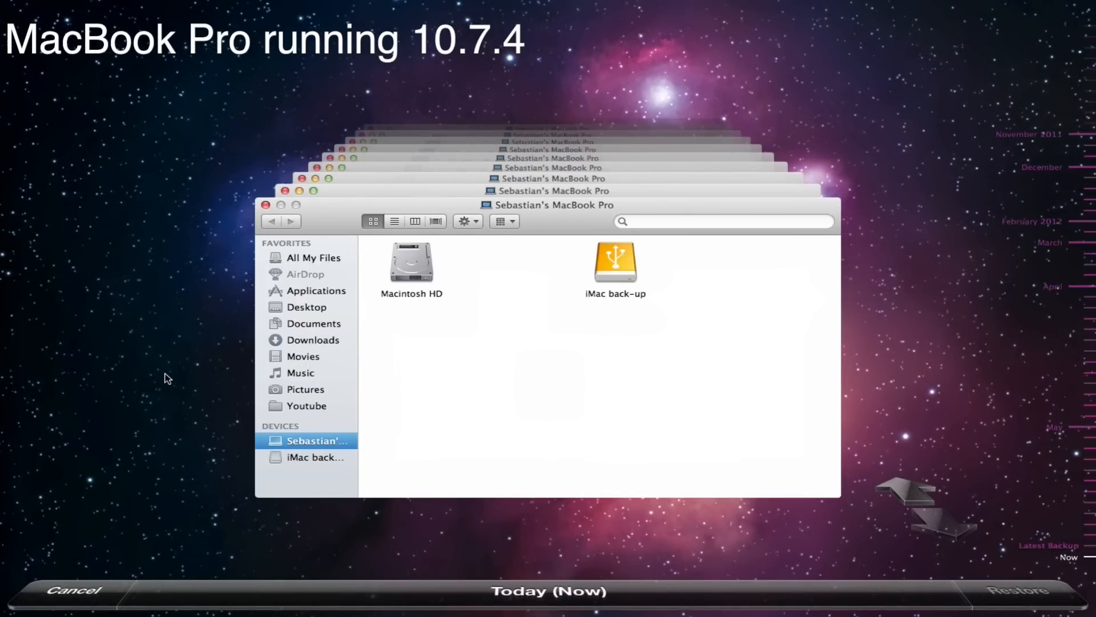
mouse_move(515, 199)
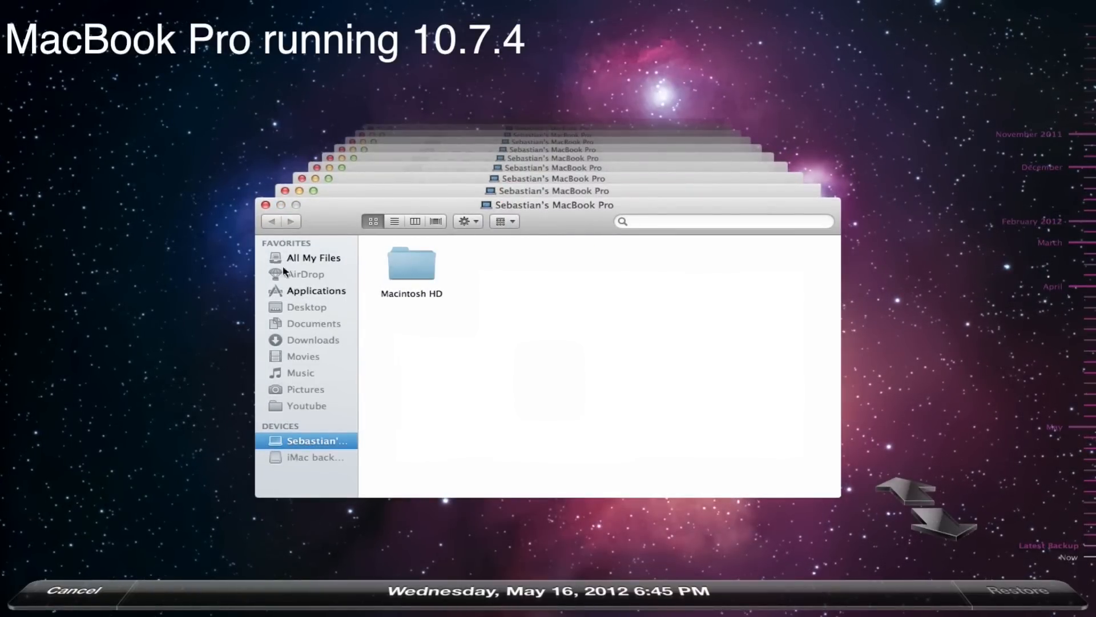
mouse_move(368, 272)
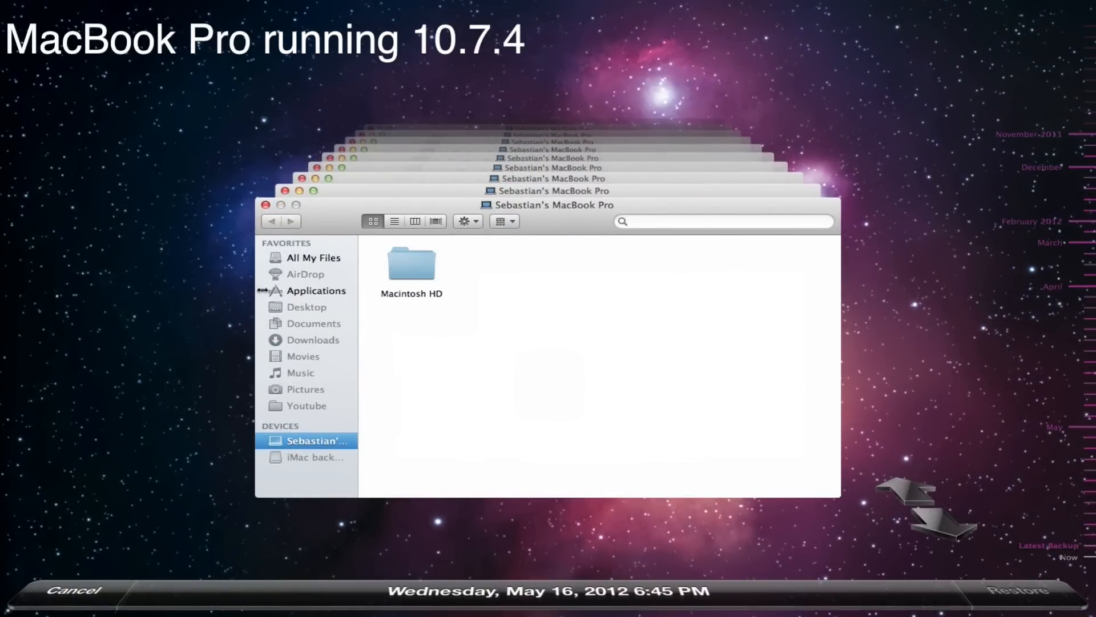
Open Applications in the May 16, 2012 backup and scroll down through the apps
click(316, 290)
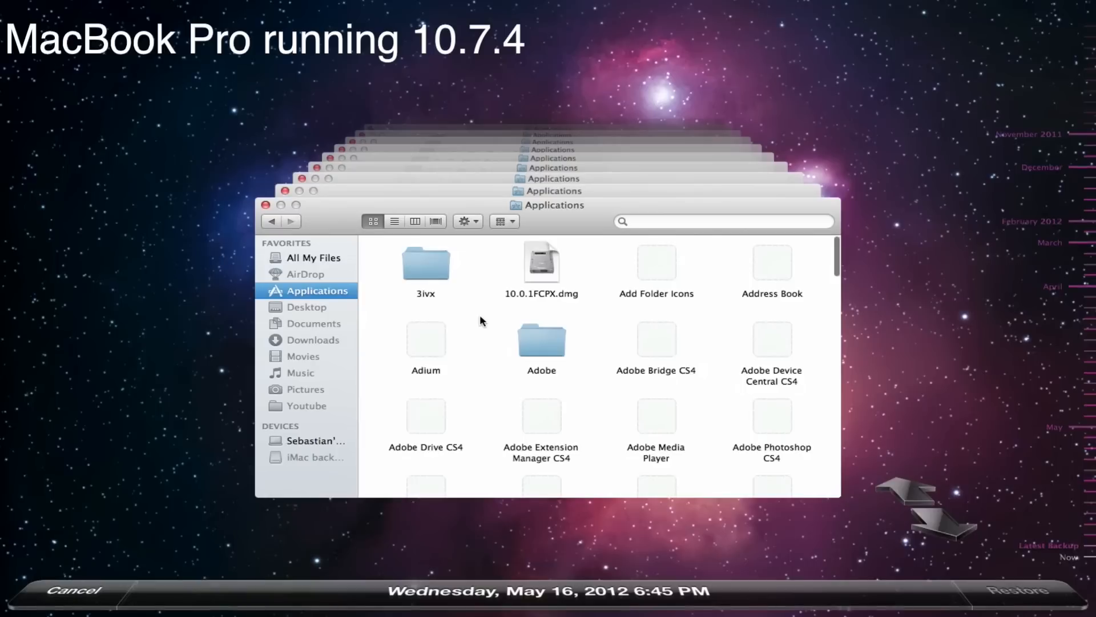
scroll(down, 3)
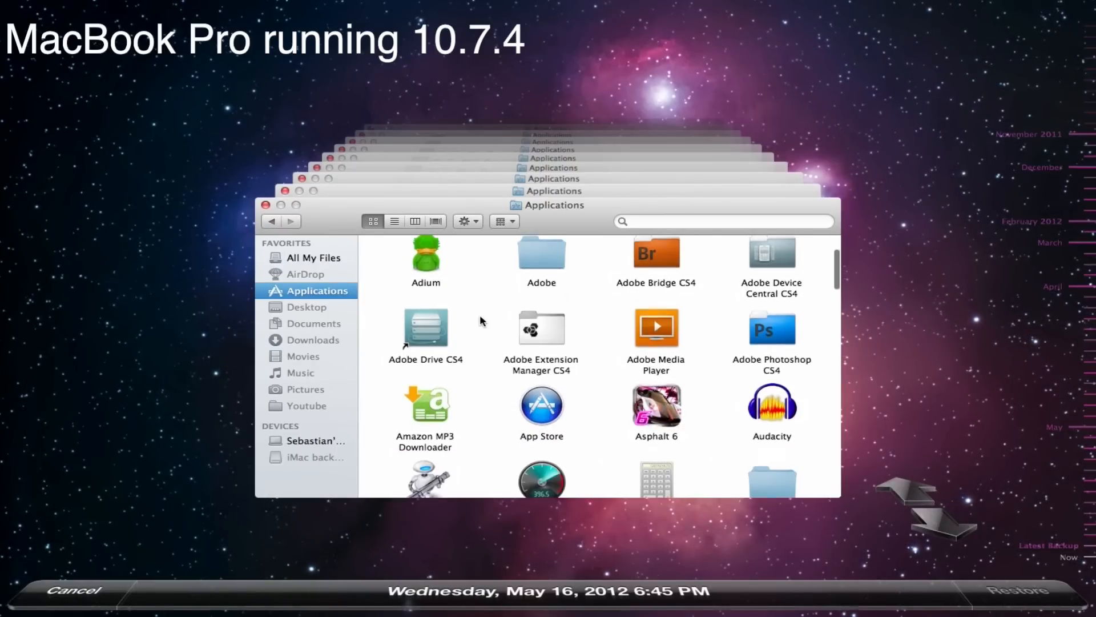
scroll(down, 3)
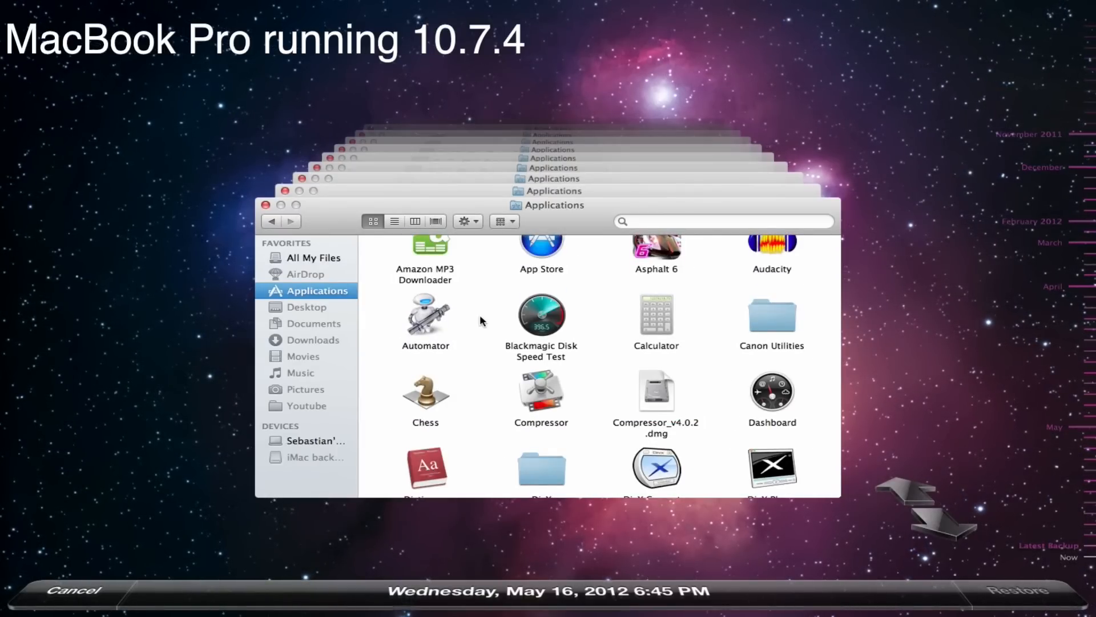
scroll(down, 3)
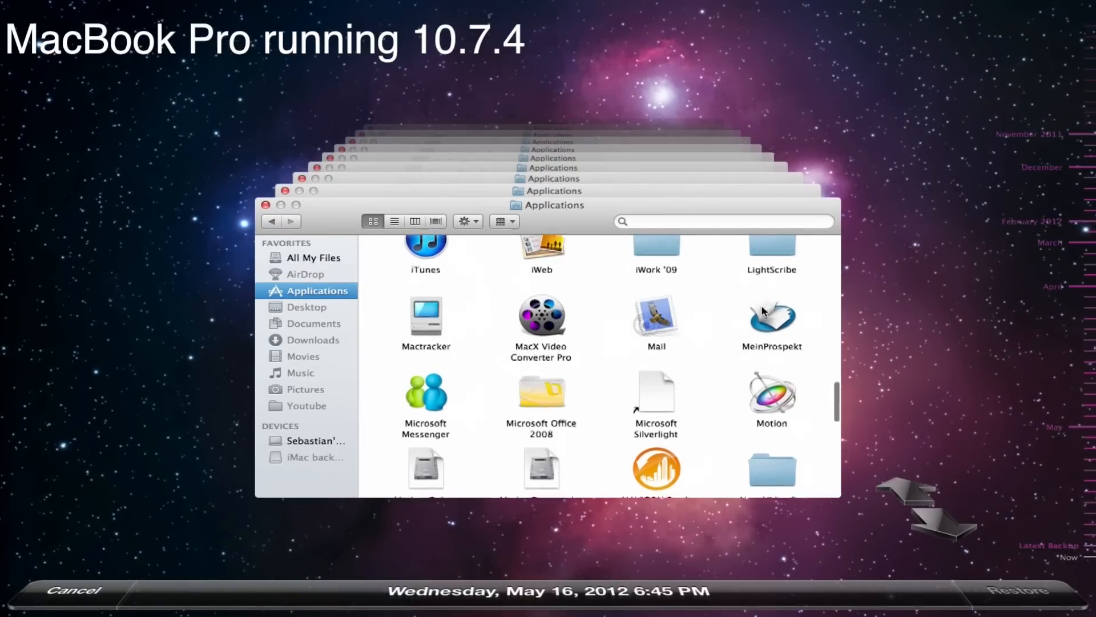
scroll(down, 3)
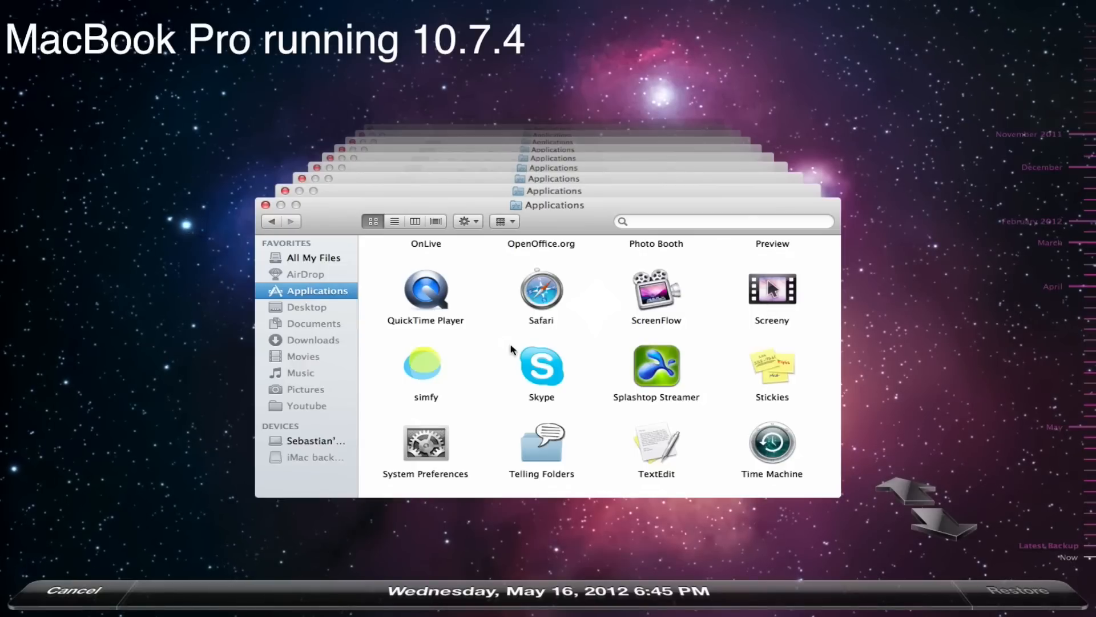
Select Skype in the backed-up Applications folder and restore it to this Mac
click(541, 367)
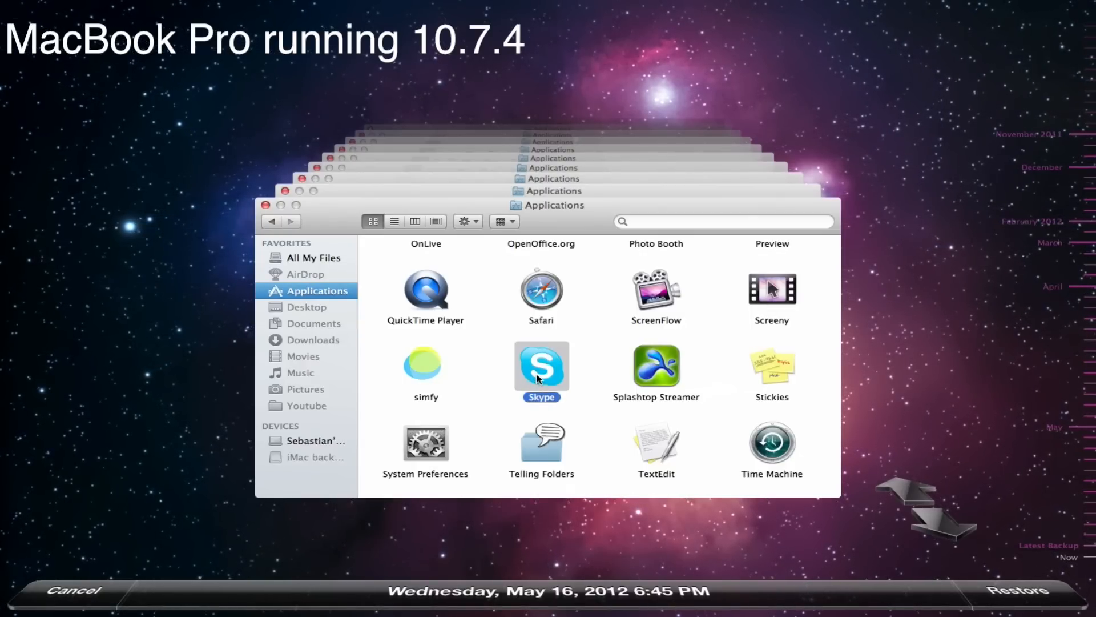
mouse_move(671, 359)
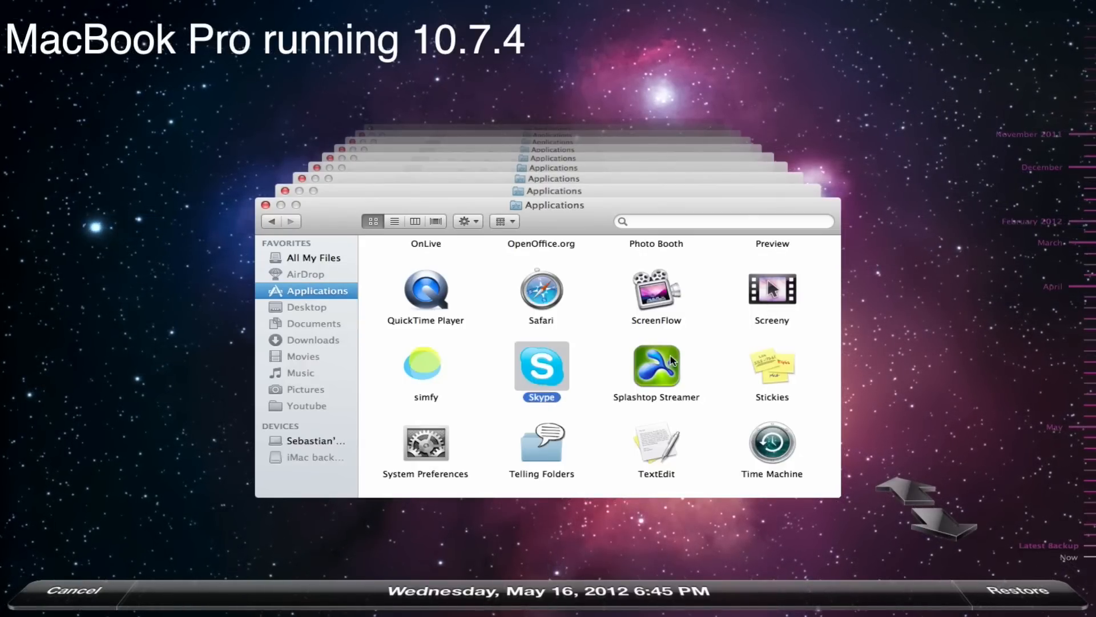
click(656, 367)
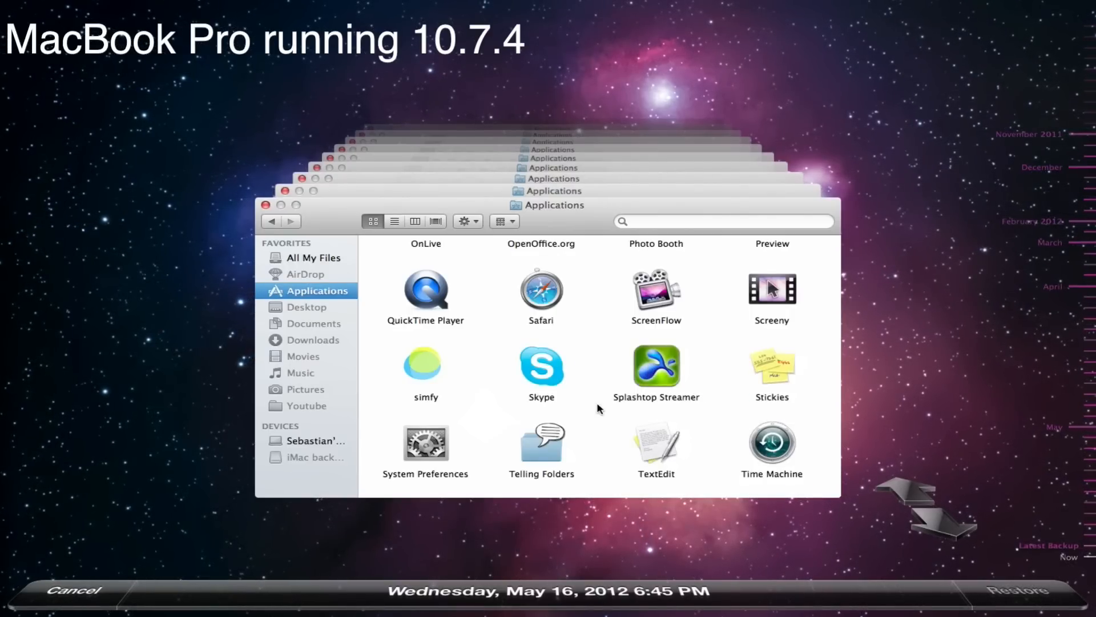
click(541, 365)
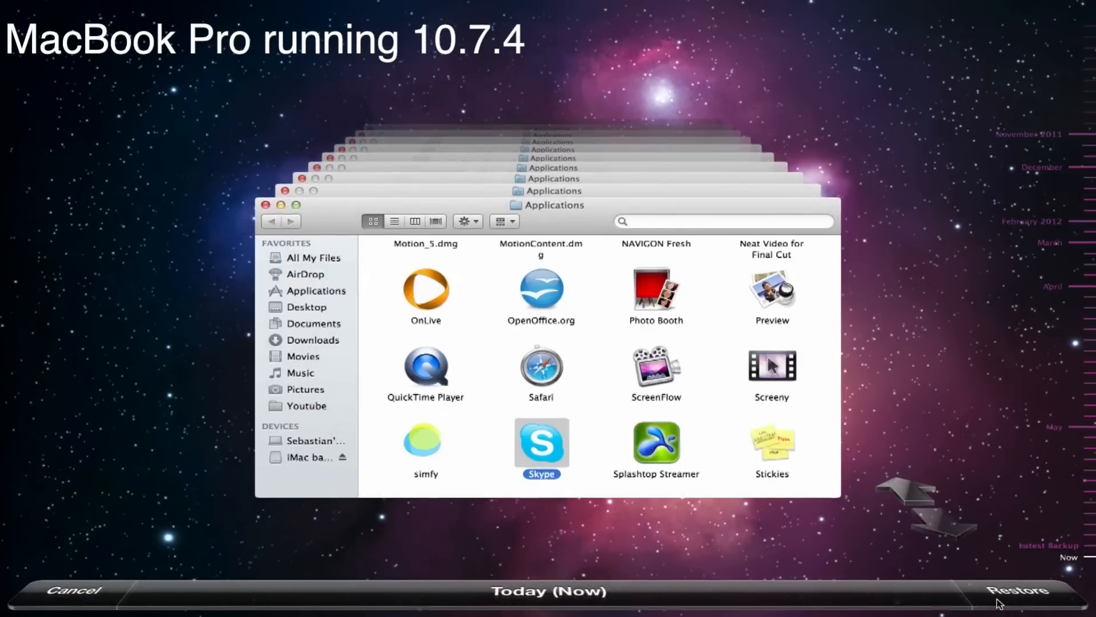
click(1014, 589)
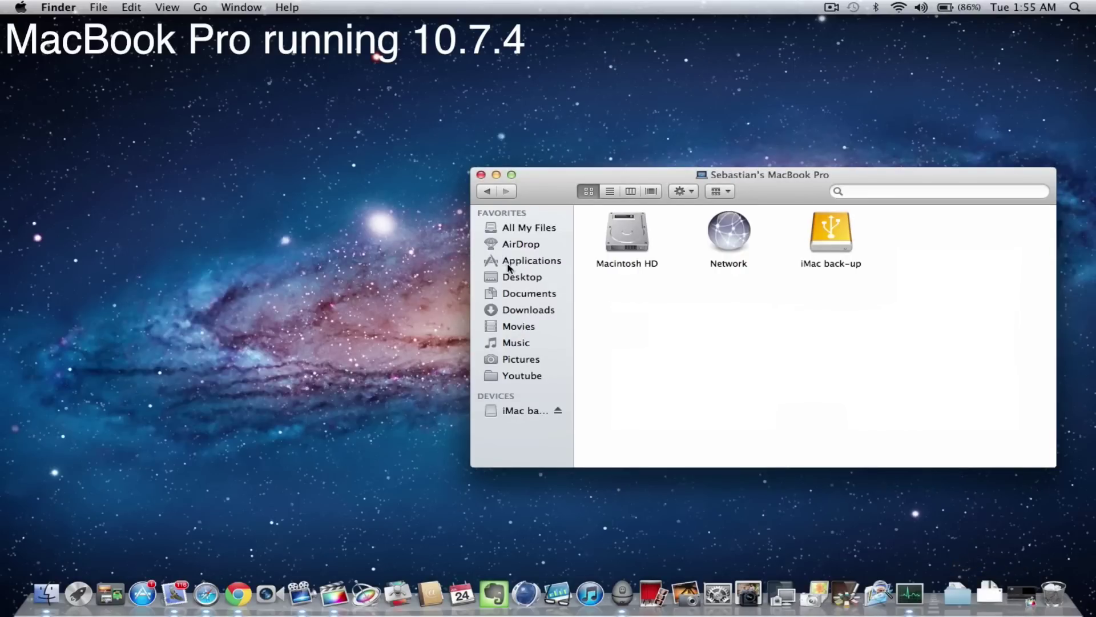
Launch the restored Skype from Applications, accept its license, and close the sign-in window
click(531, 260)
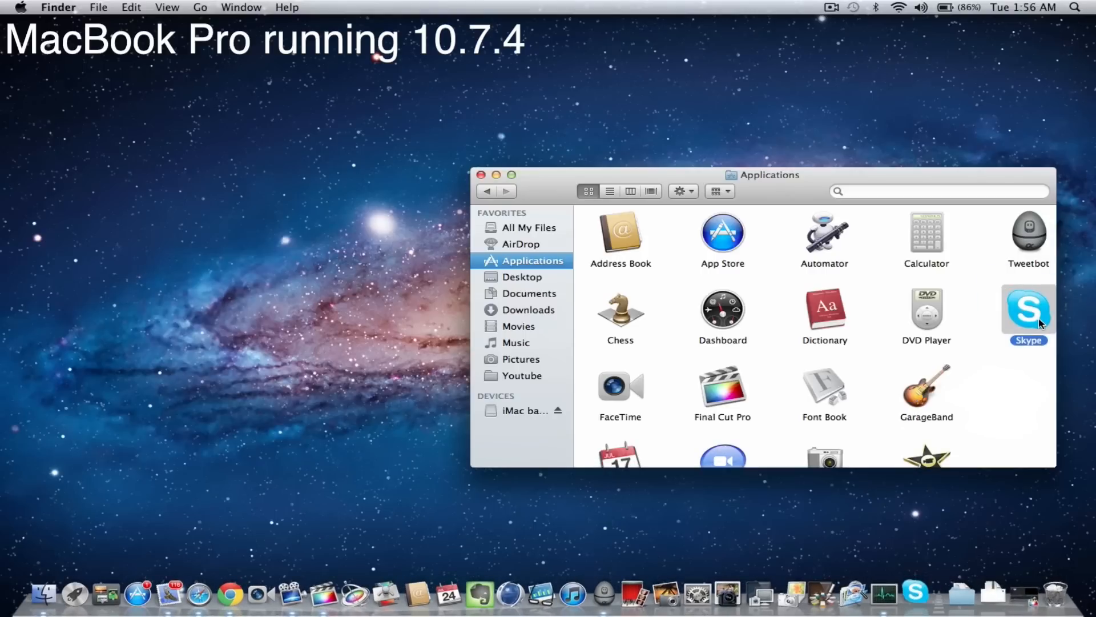
double_click(1028, 310)
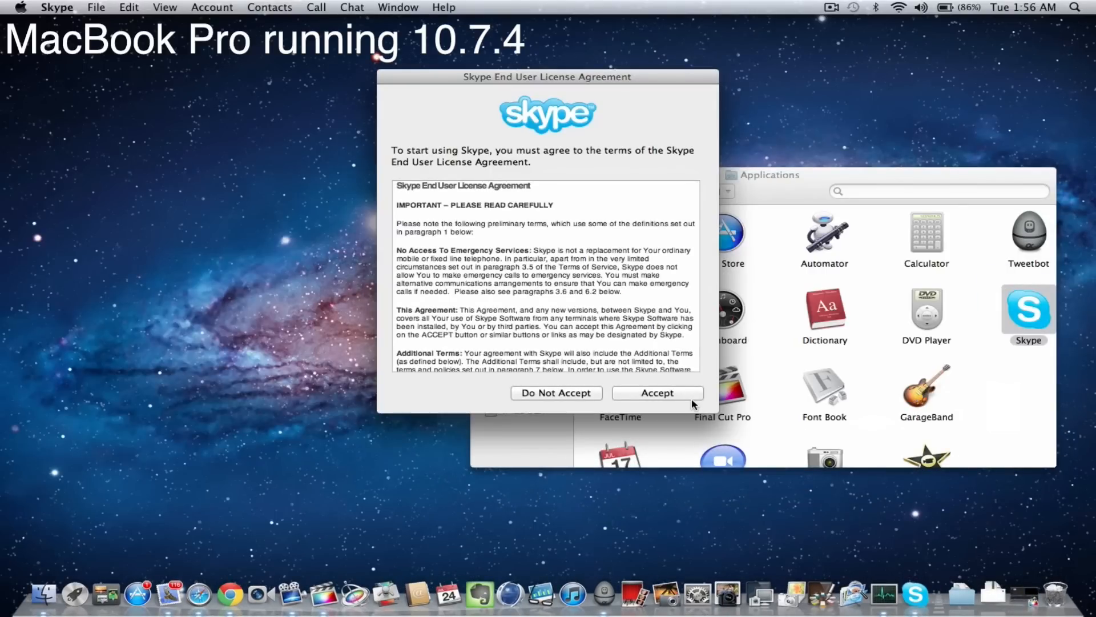
click(657, 392)
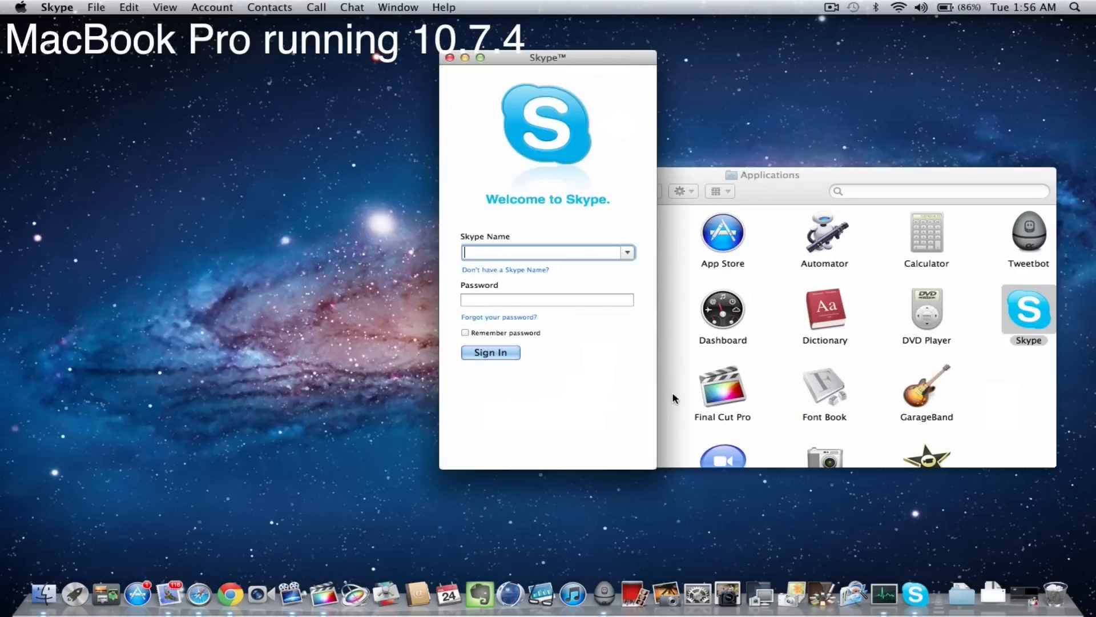
mouse_move(419, 209)
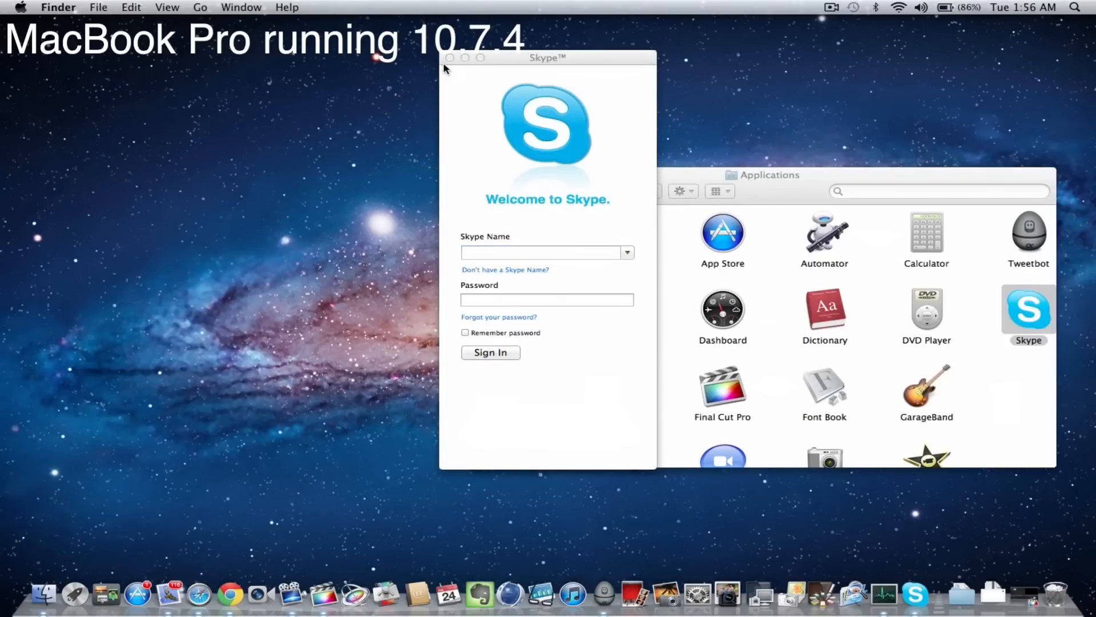
click(456, 57)
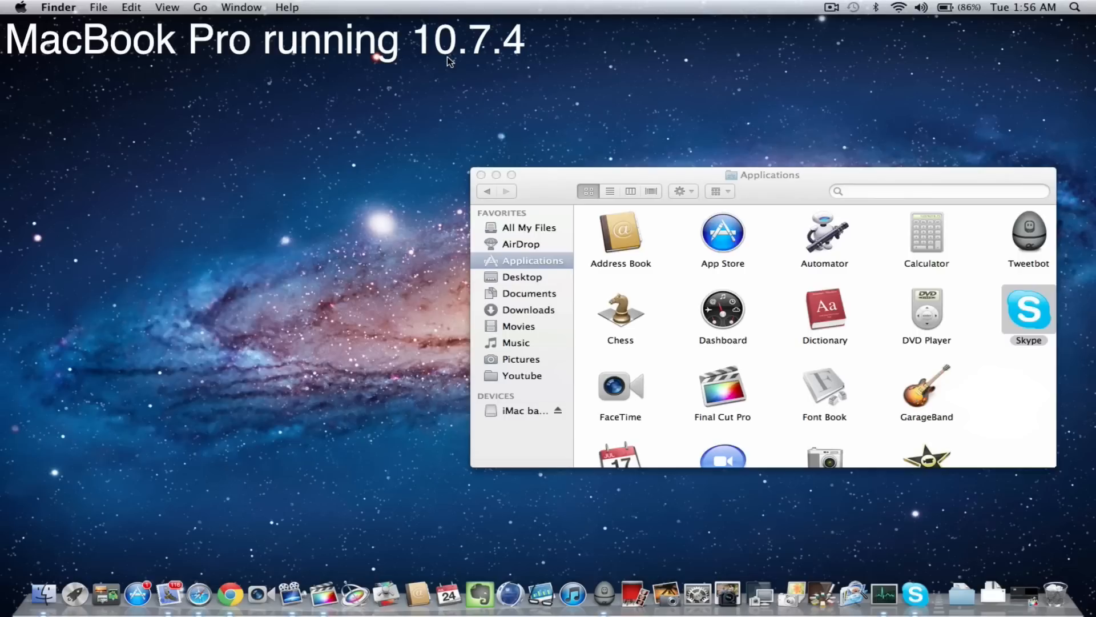
mouse_move(558, 74)
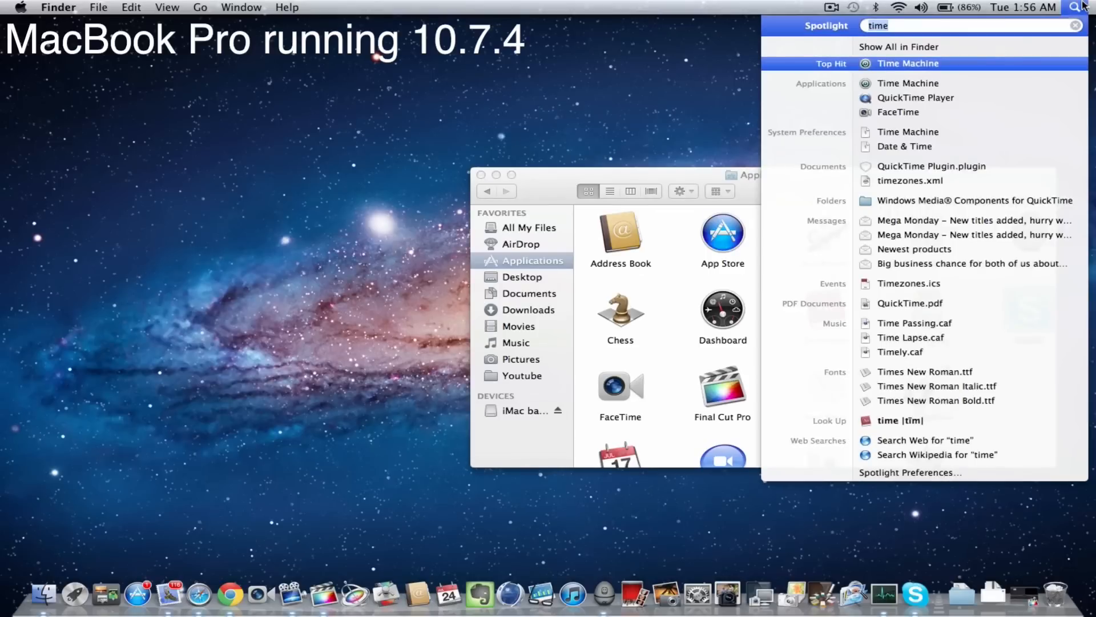
Reopen Time Machine on the iMac back-up disk and open the backed-up Macintosh HD
click(908, 63)
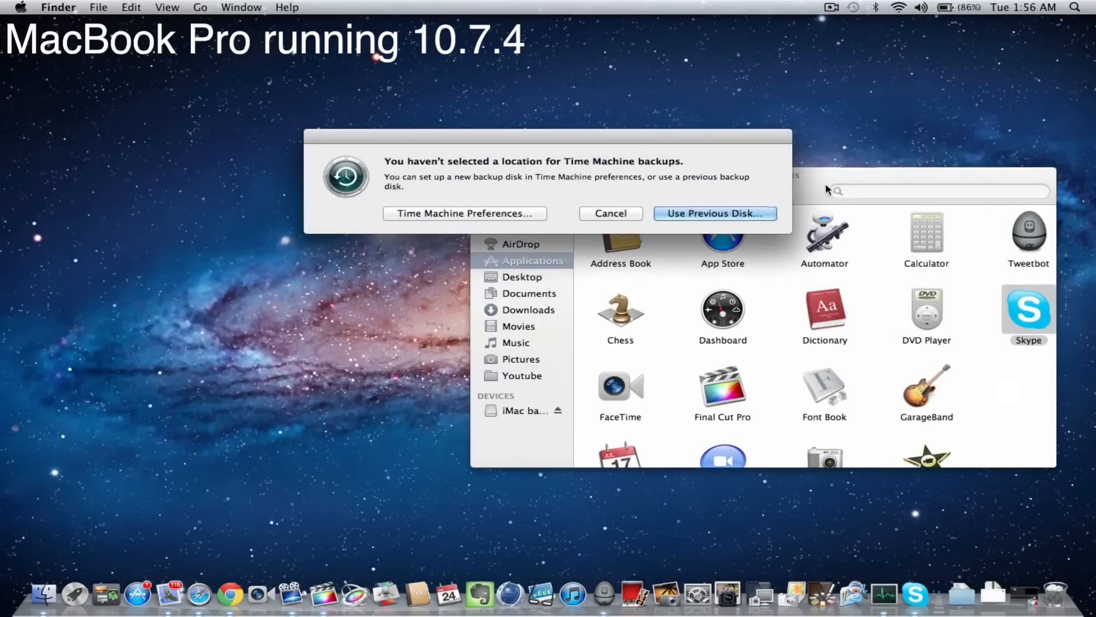
click(715, 213)
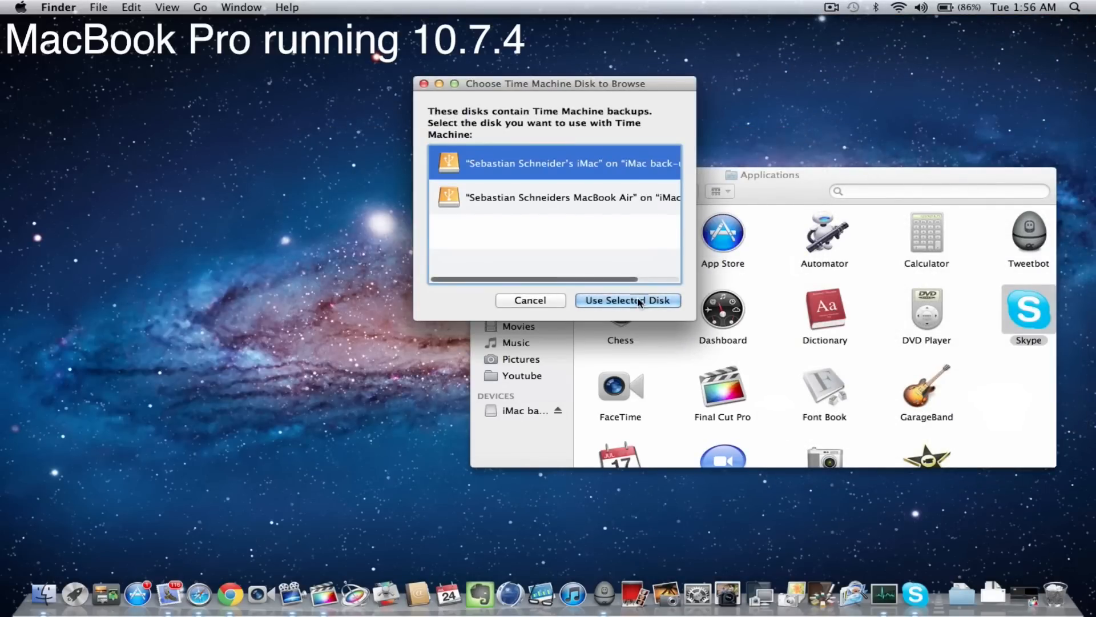
click(628, 300)
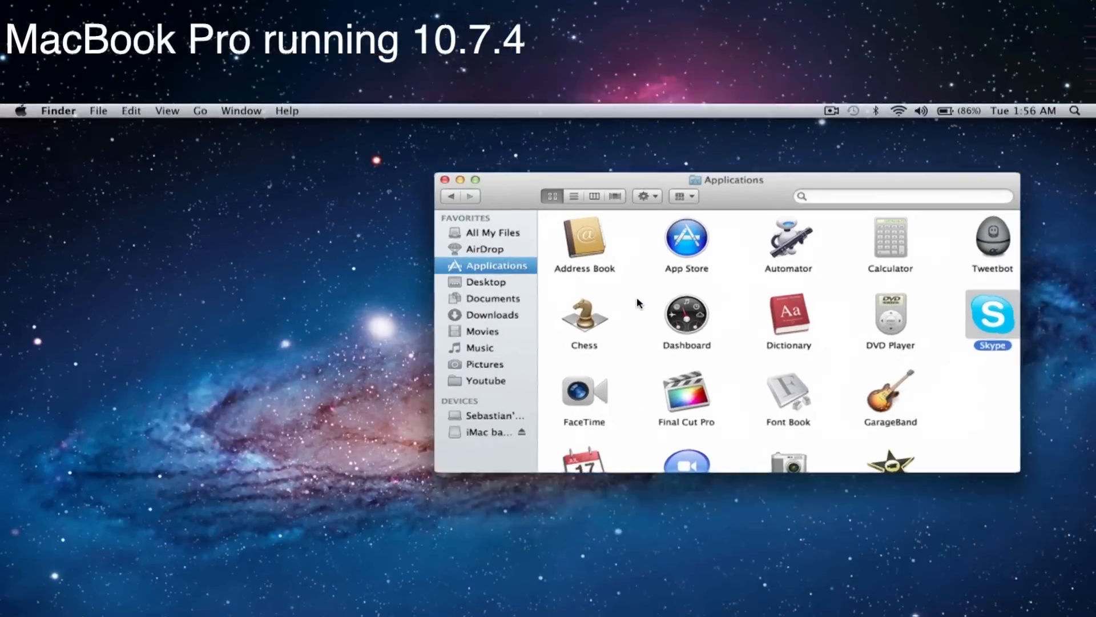
click(852, 111)
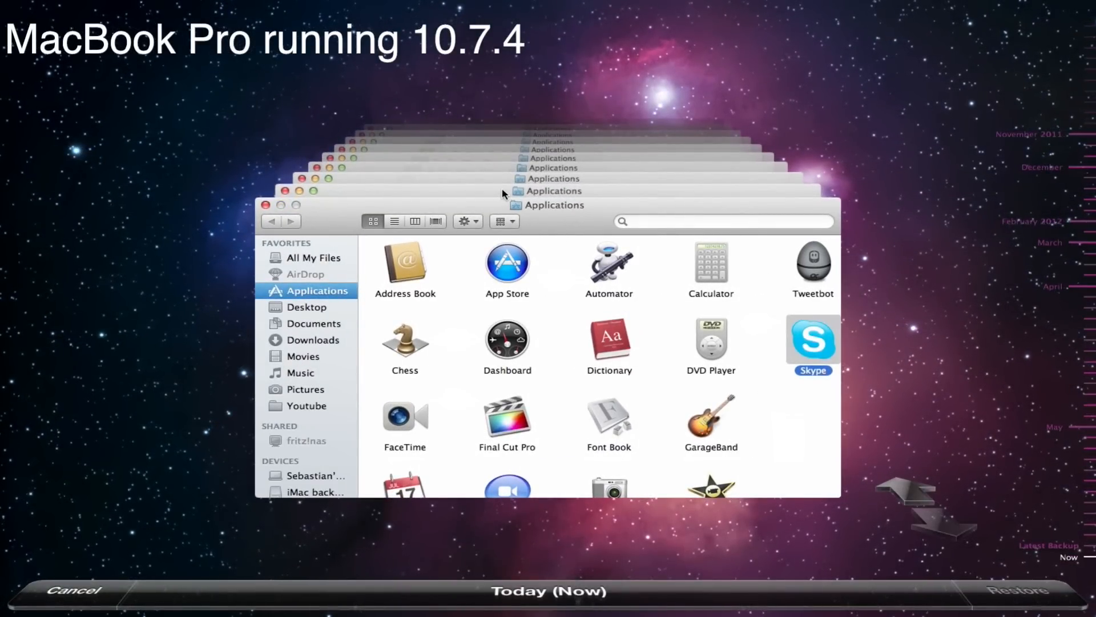
click(310, 476)
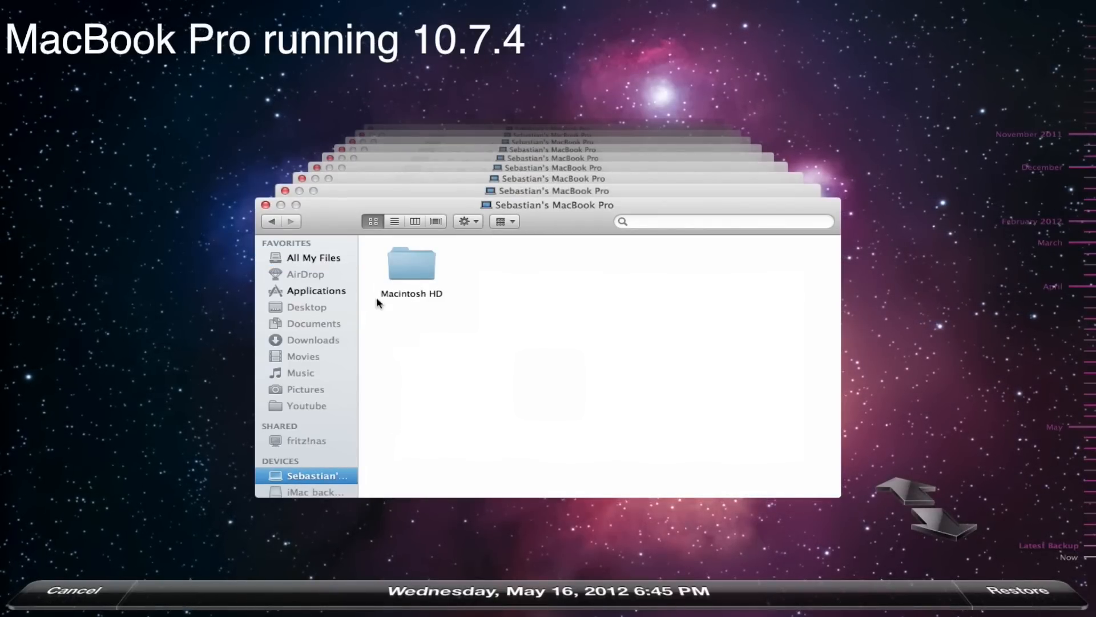
double_click(412, 264)
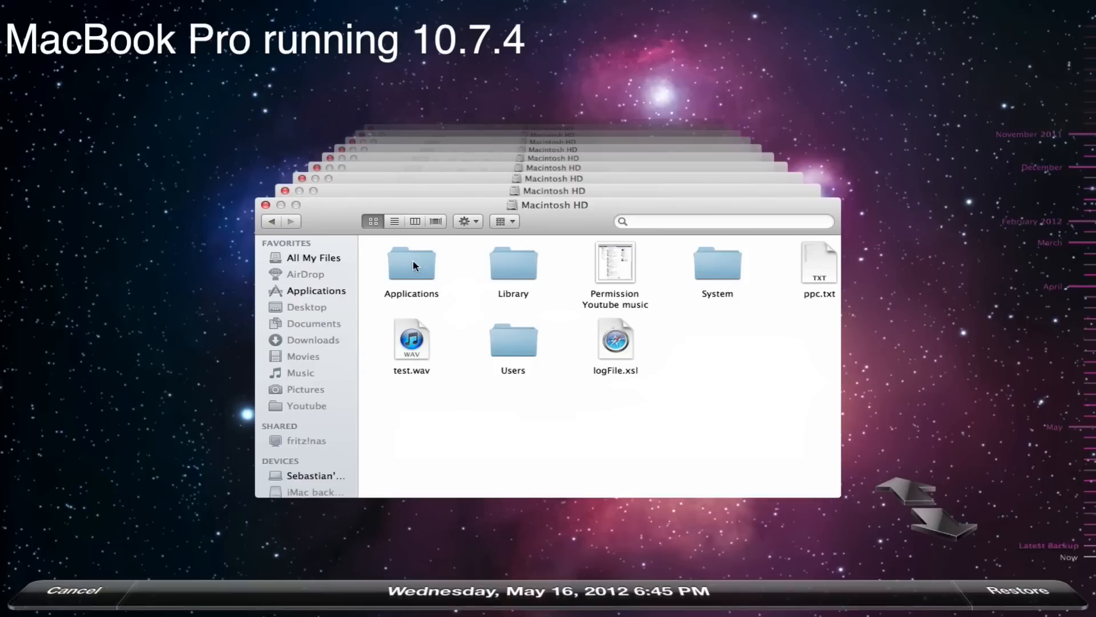
Navigate Users, Music and Amazon MP3, then select the Kanye West folder to restore
double_click(514, 340)
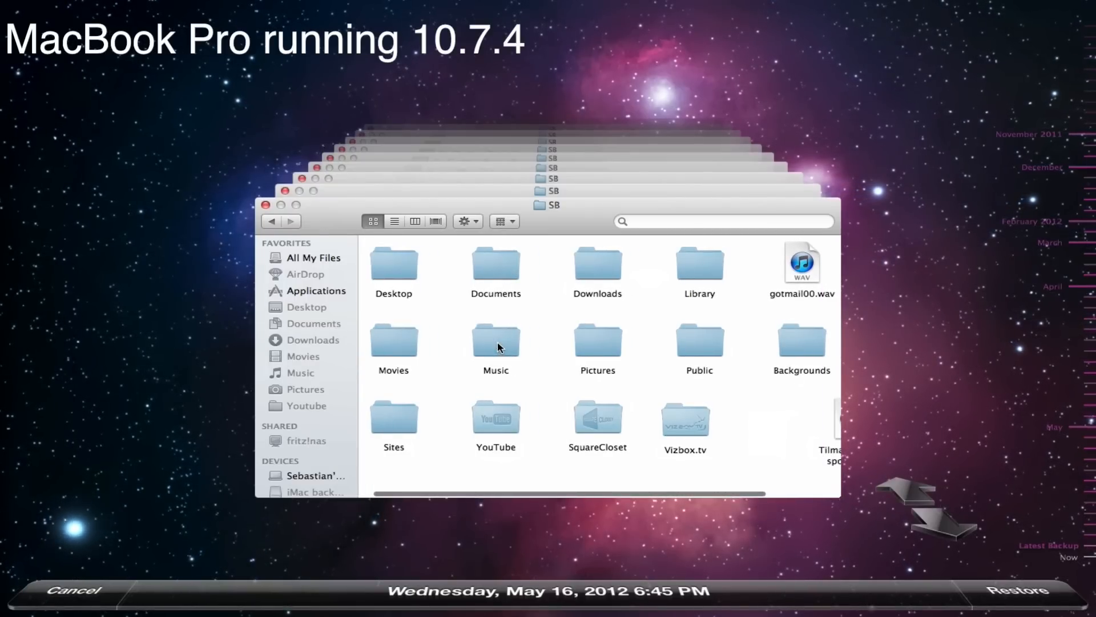
double_click(495, 339)
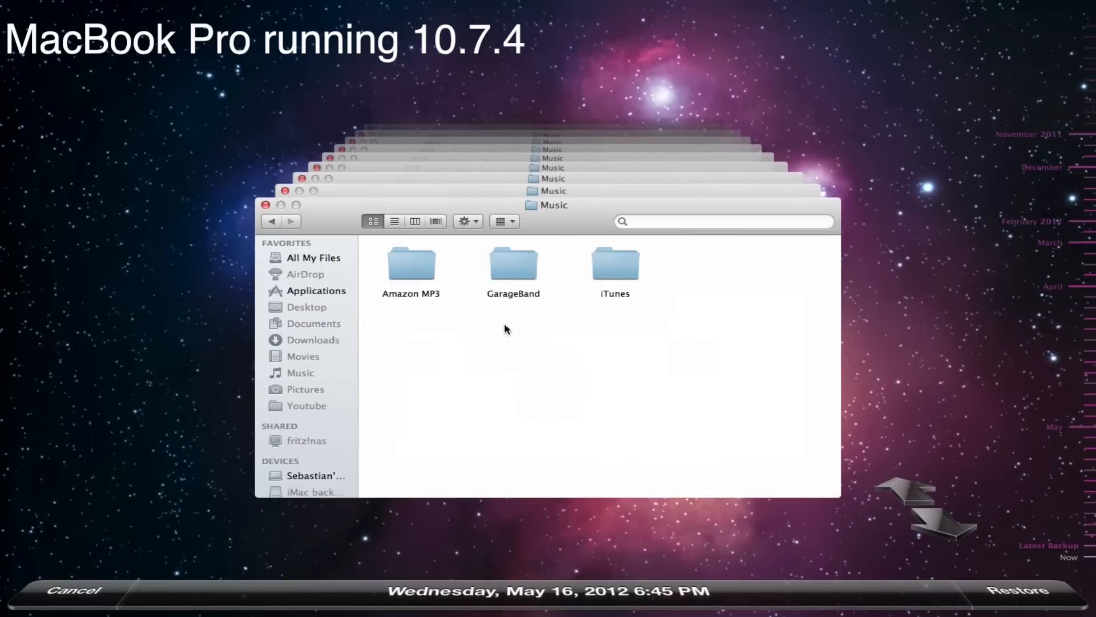
mouse_move(415, 269)
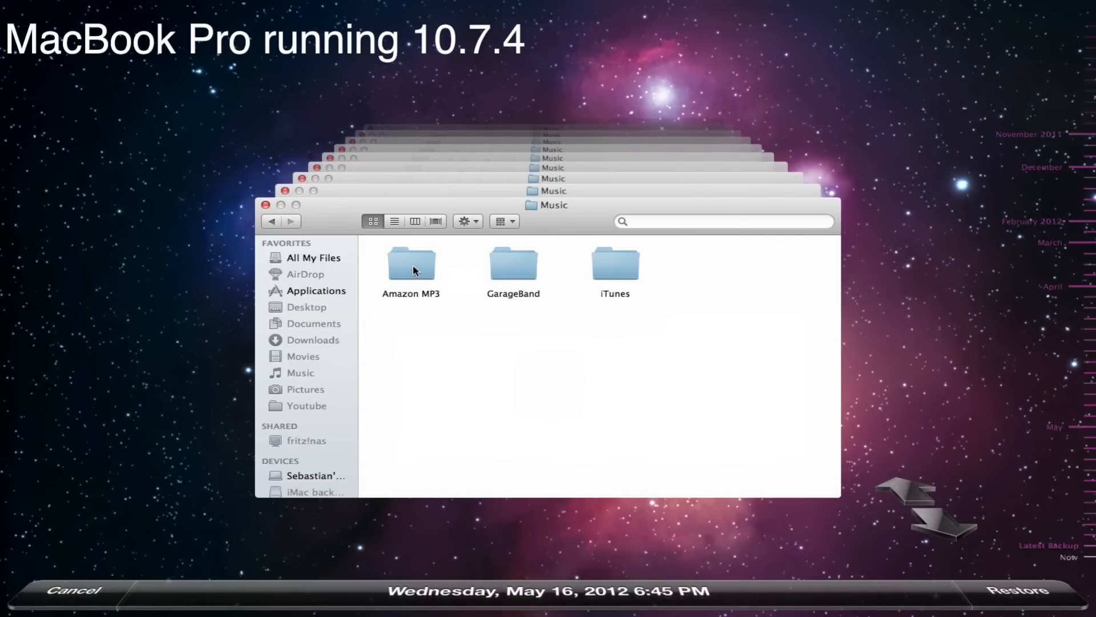
double_click(411, 264)
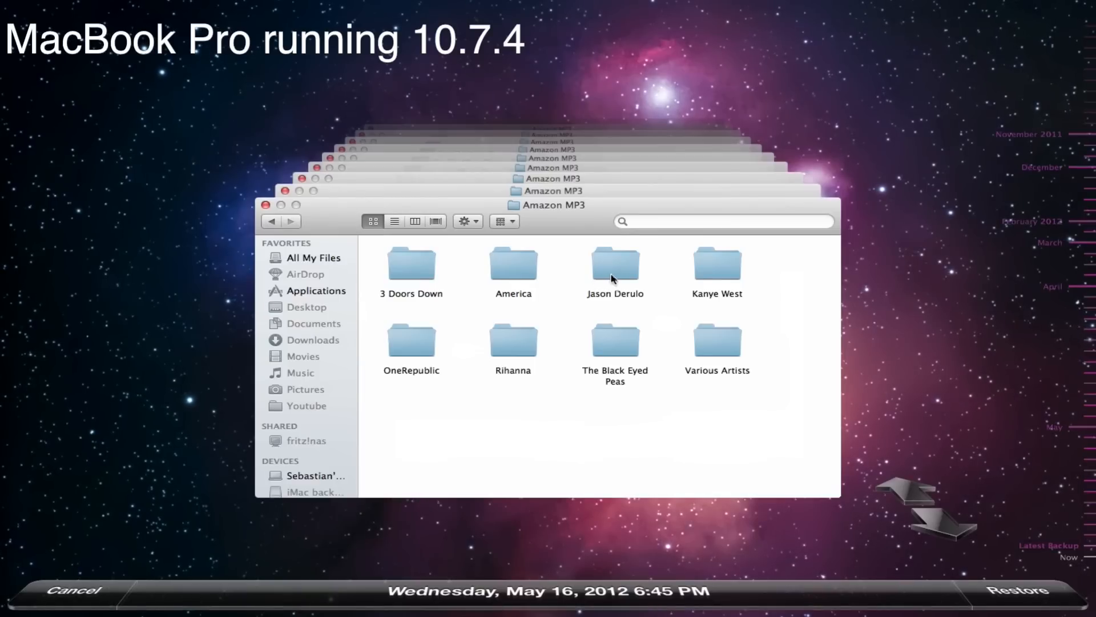
click(615, 264)
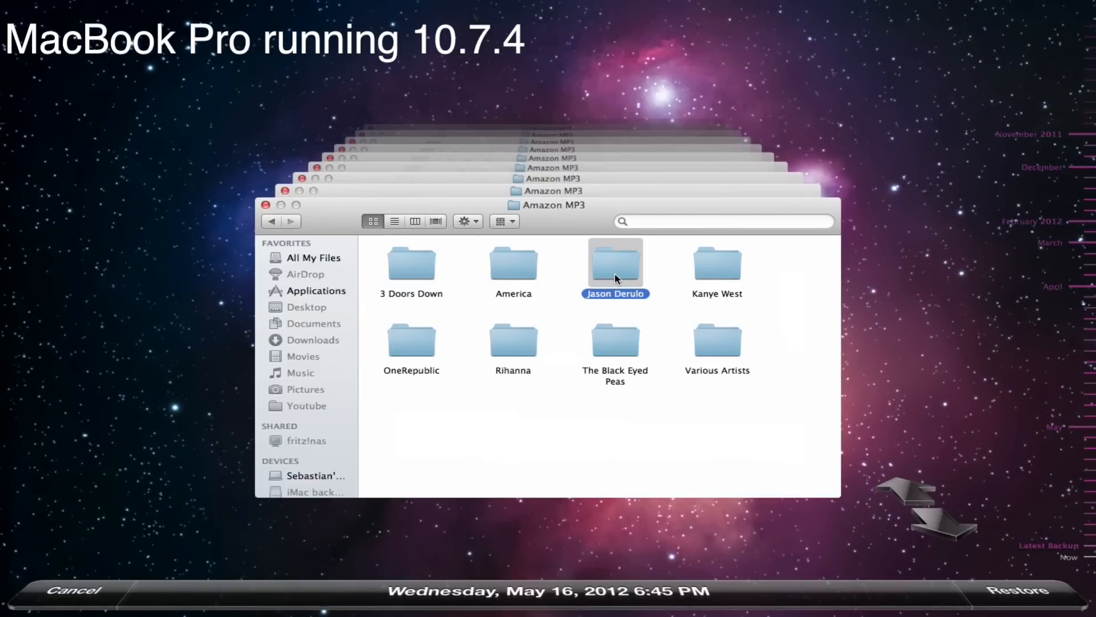
click(717, 265)
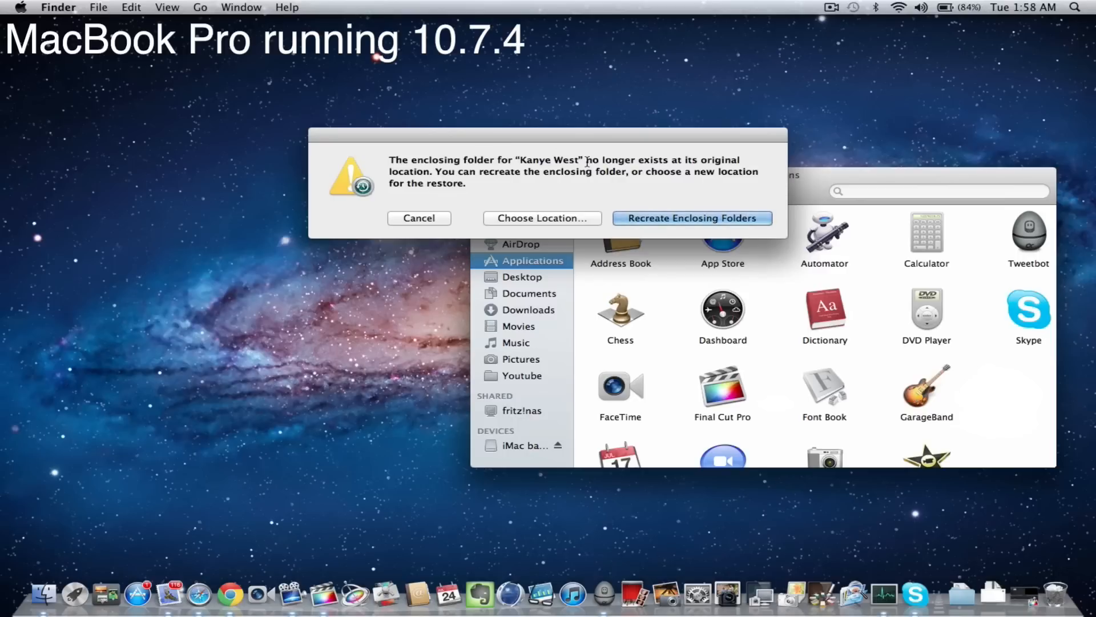
Restore the Kanye West folder into Music and check it appears there
click(542, 218)
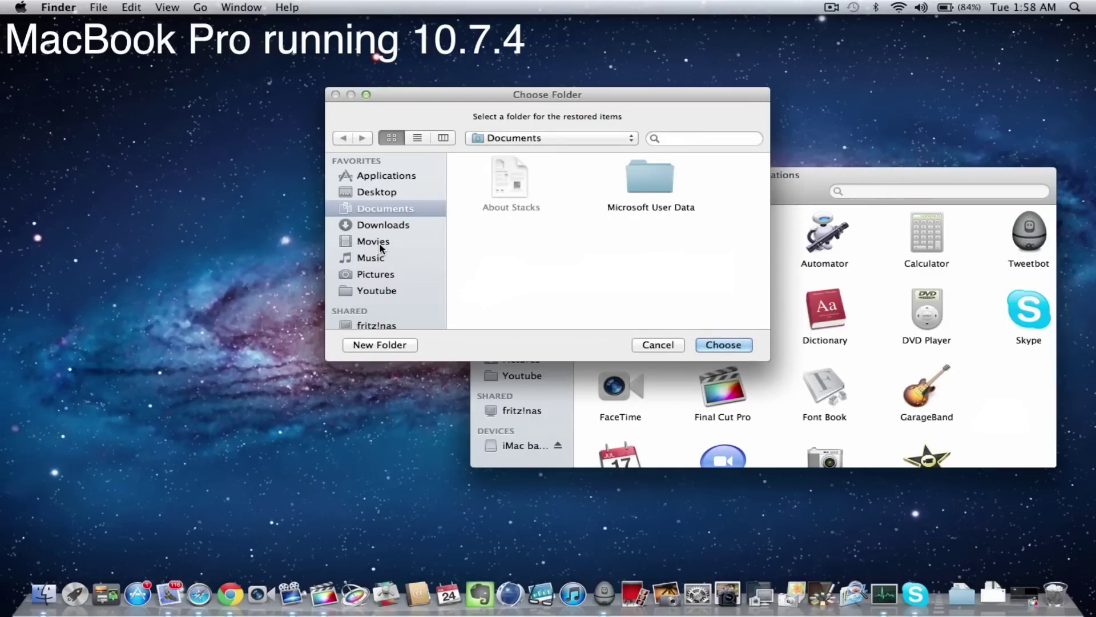
click(369, 258)
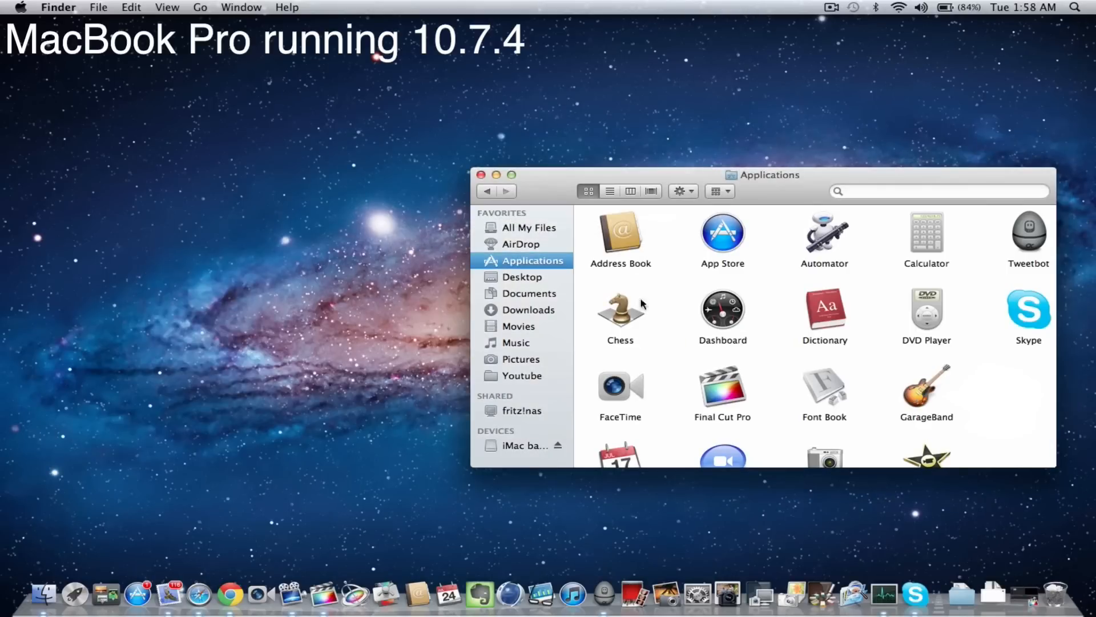
click(516, 343)
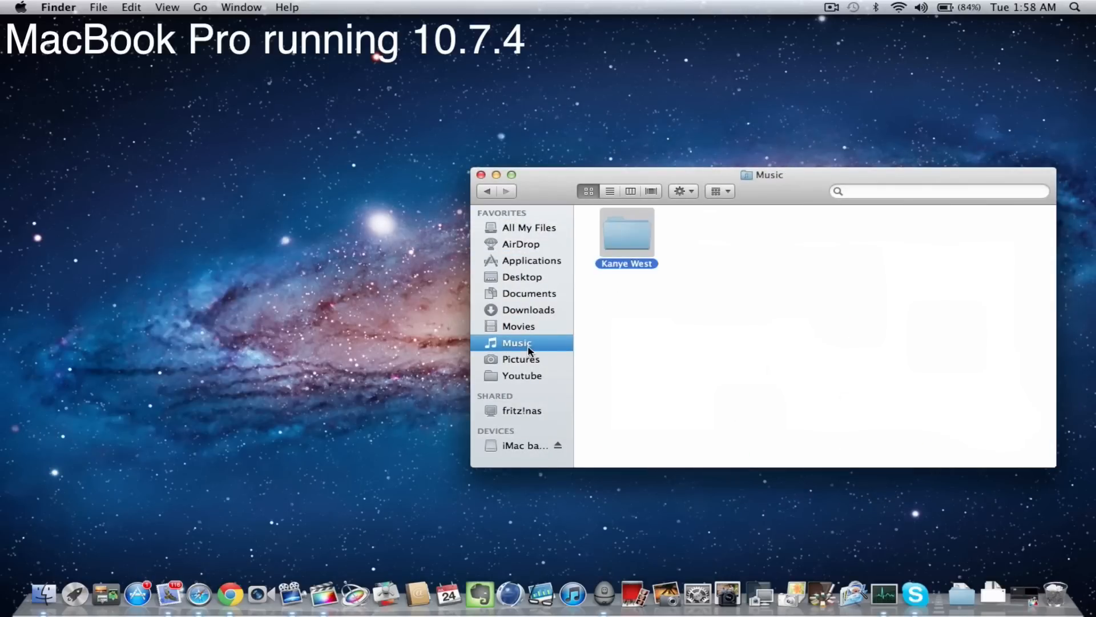